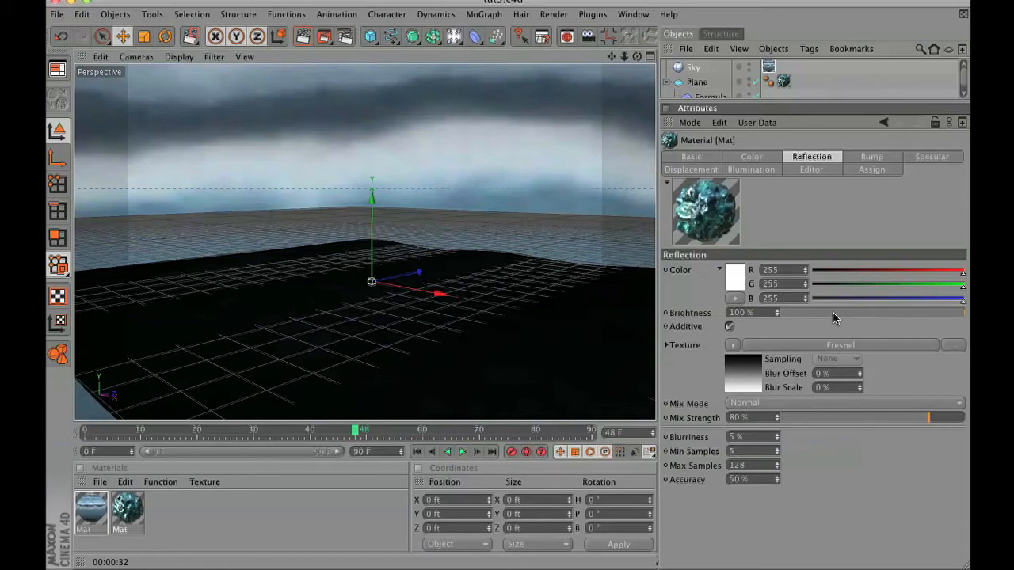
Set the water reflection colour to pale blue at 50% brightness, 60% mix strength and 0% blur.
click(736, 273)
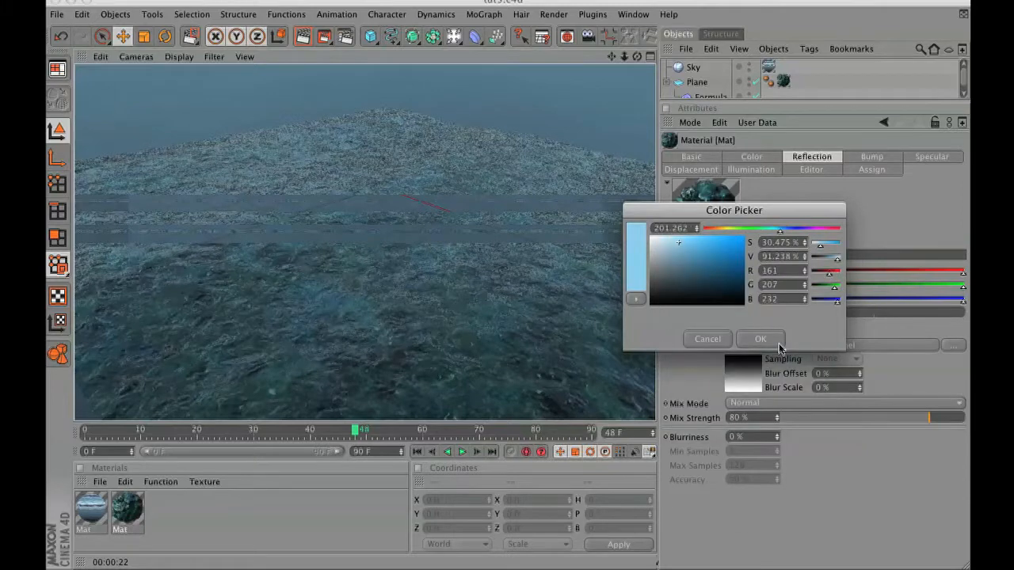
click(760, 338)
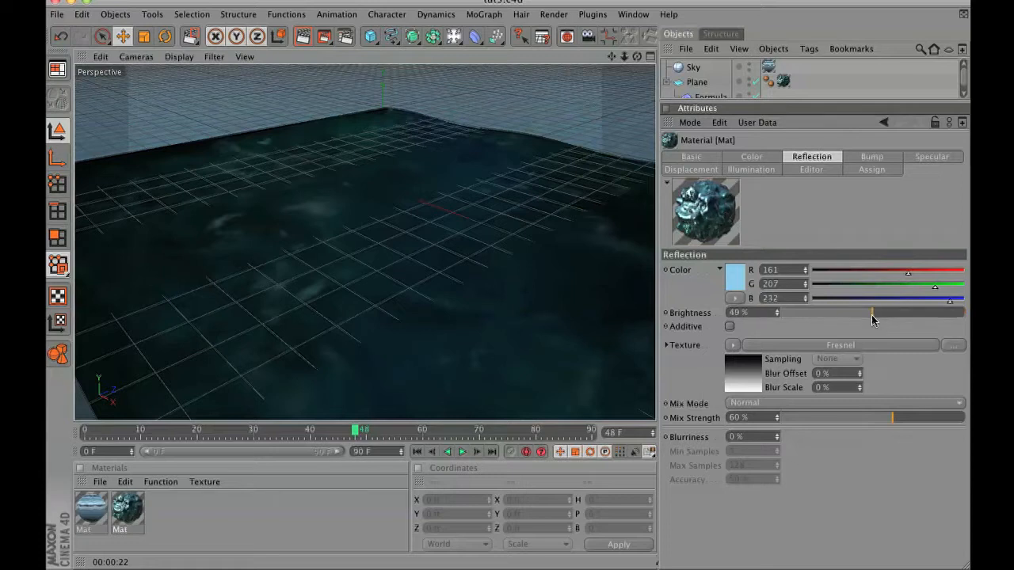
drag(868, 312, 873, 312)
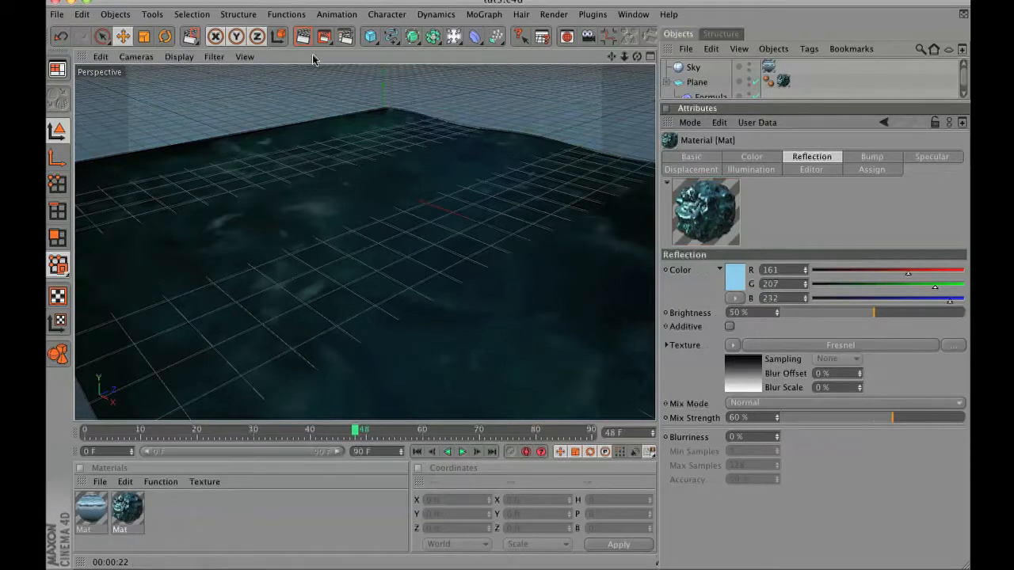
click(303, 37)
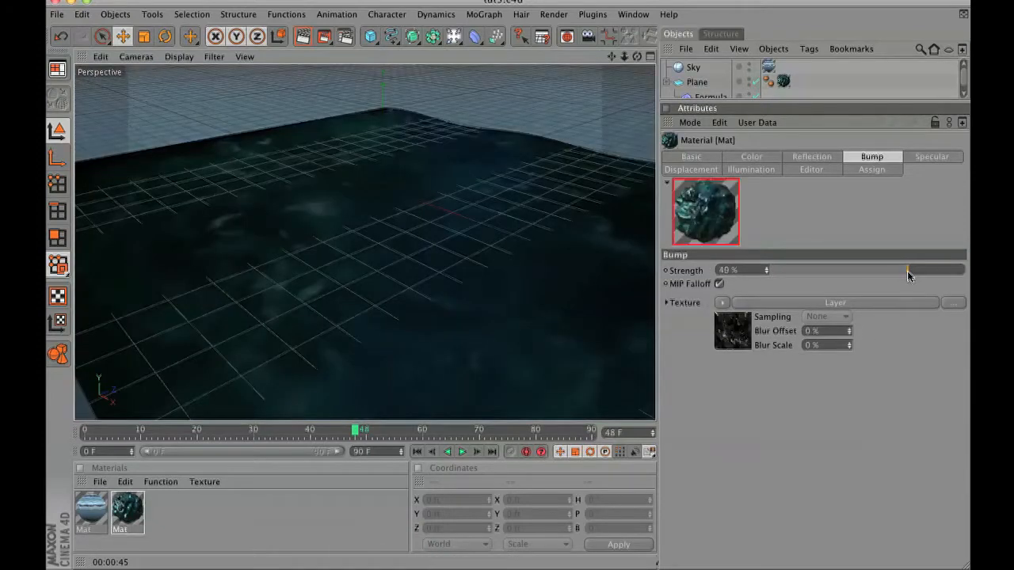
Render a water preview, then set the specular width to 51% and height to 40%.
click(302, 37)
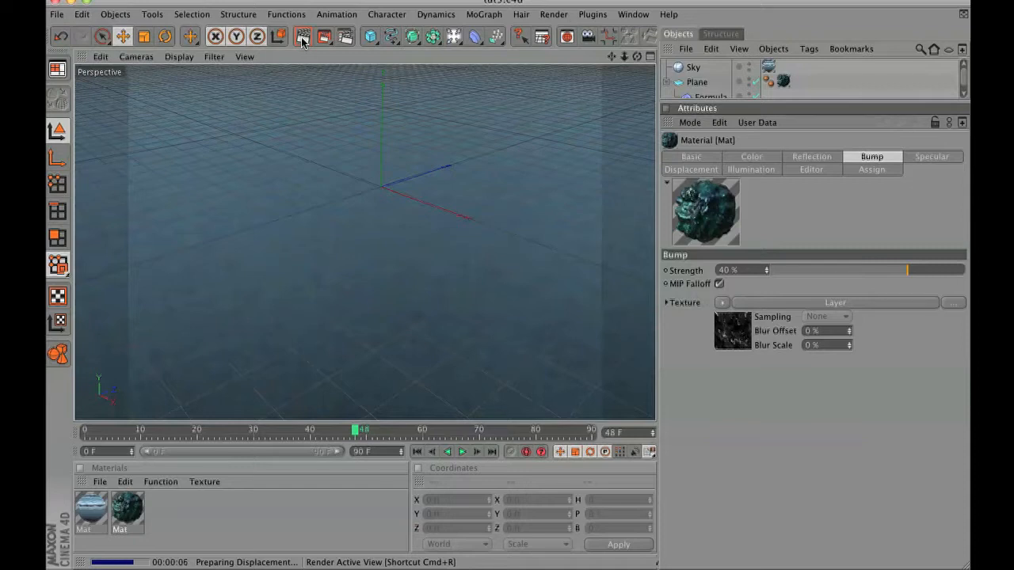
click(932, 156)
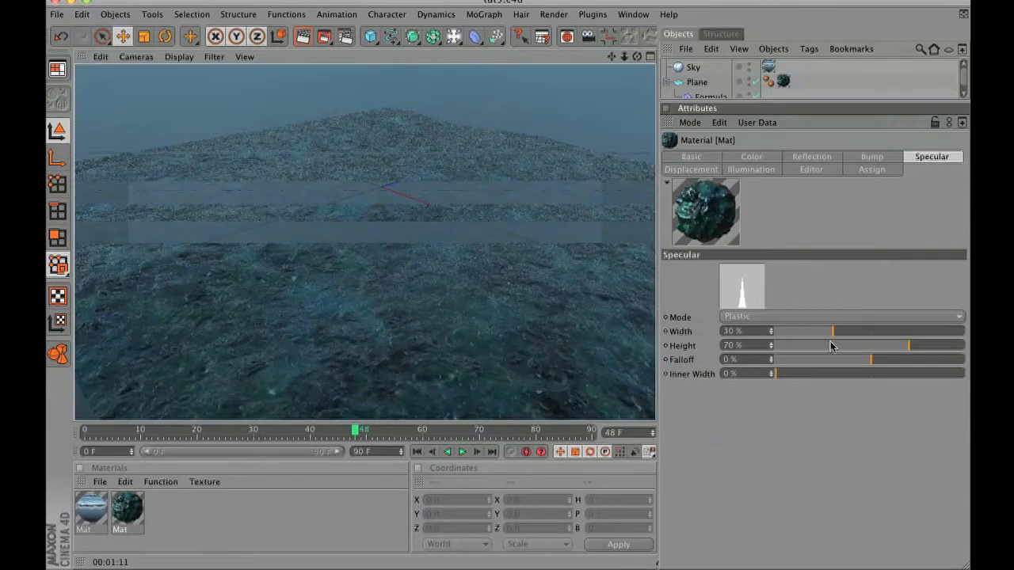
drag(833, 331, 812, 331)
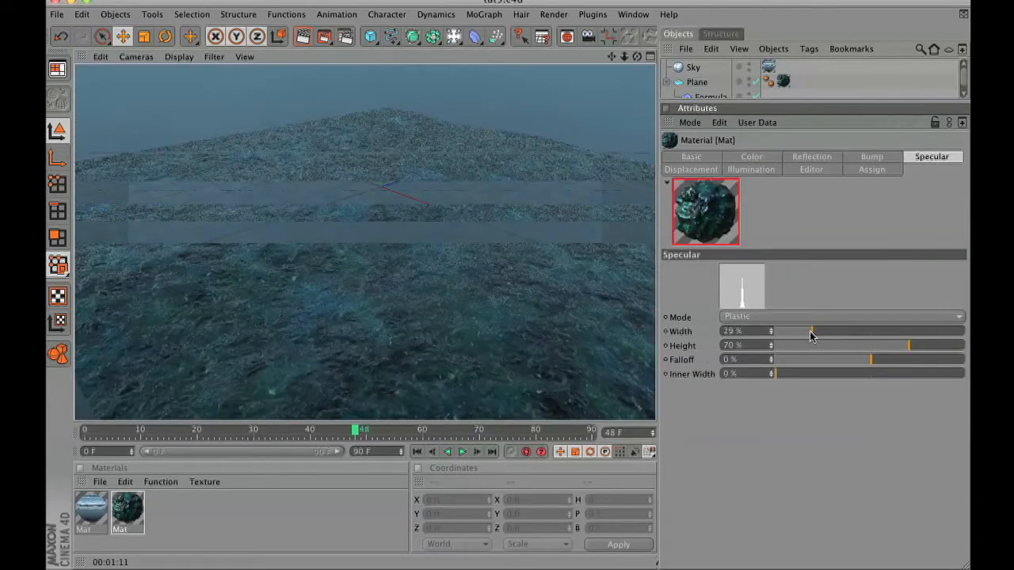
drag(812, 331, 860, 332)
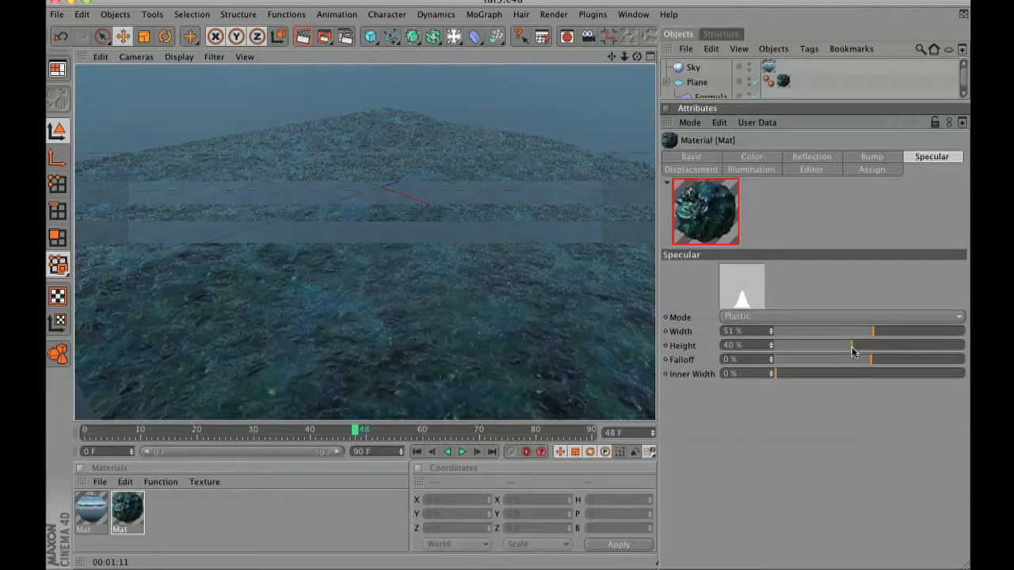
drag(854, 345, 835, 345)
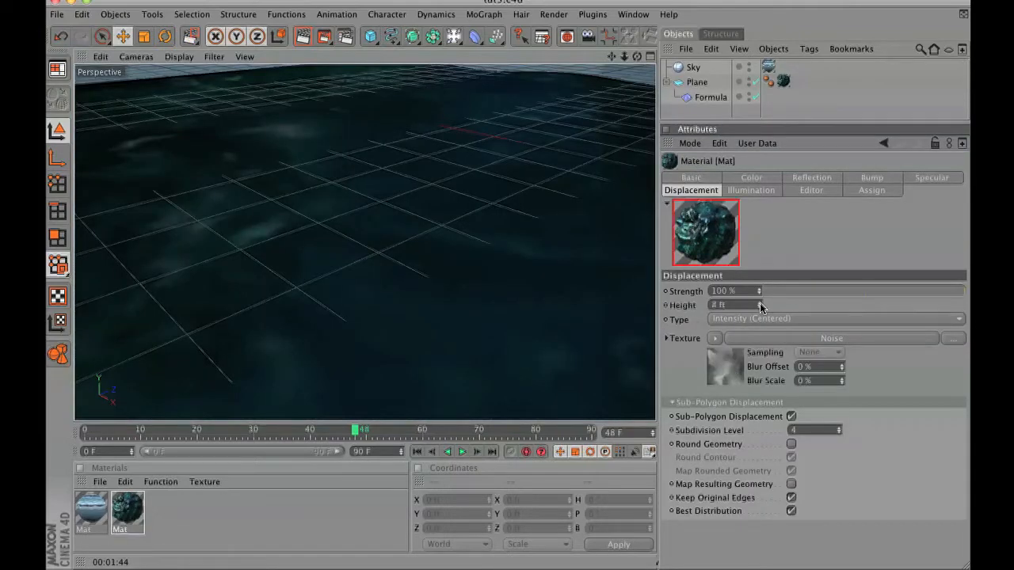
click(831, 338)
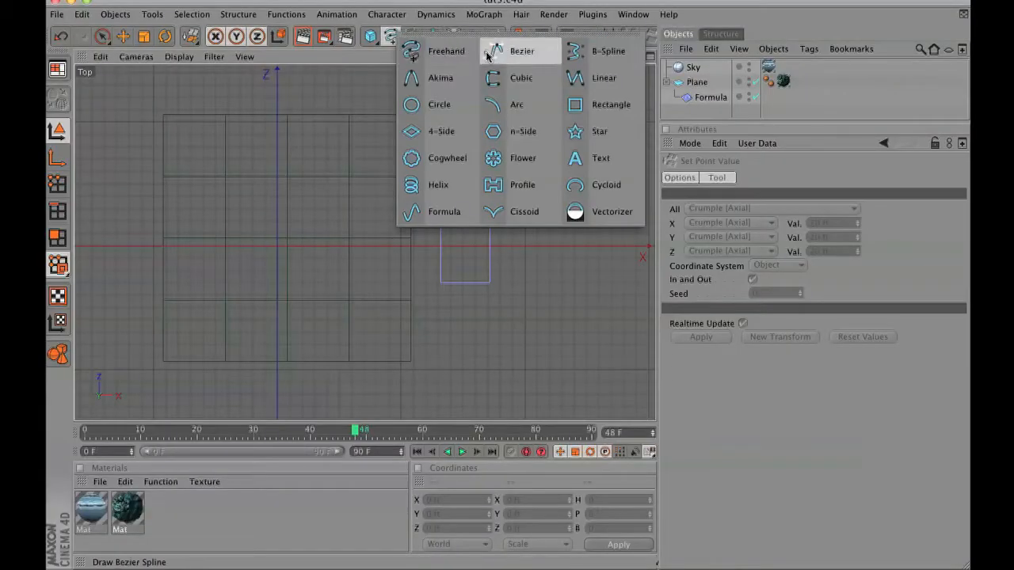
mouse_move(522, 78)
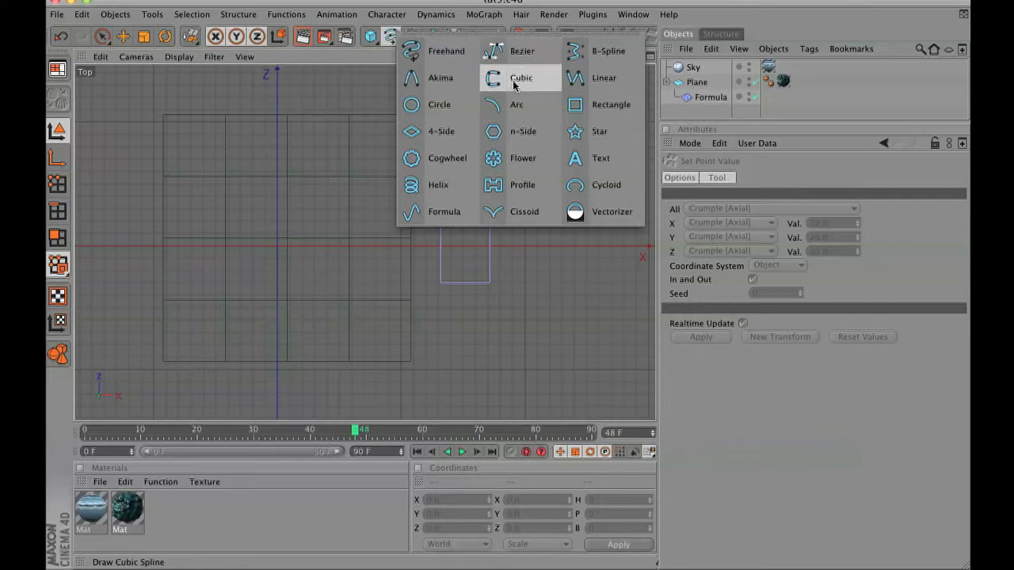
Draw a cubic spline in the Top view and drag its points into a winding ridge outline.
click(522, 78)
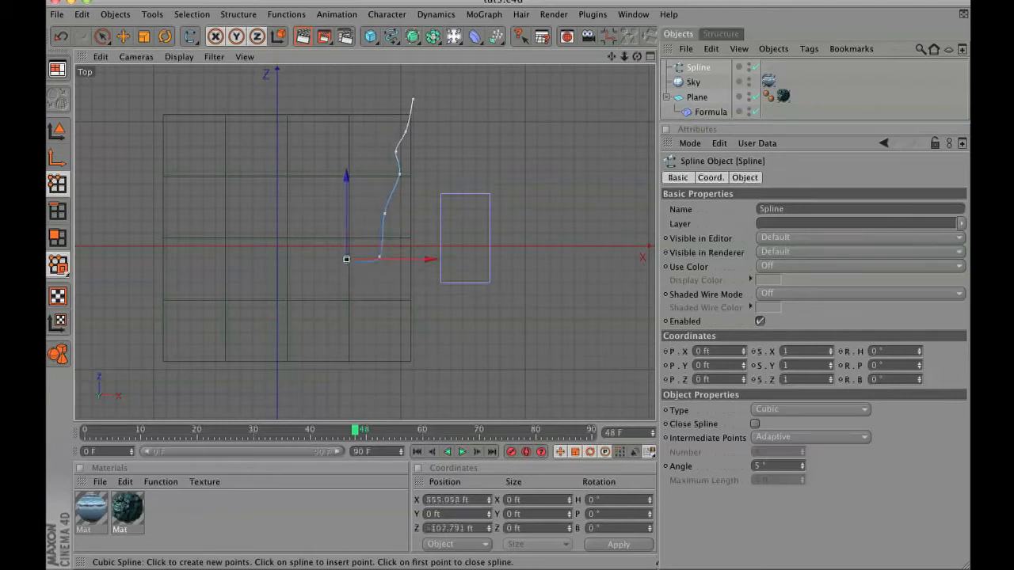
drag(347, 259, 368, 283)
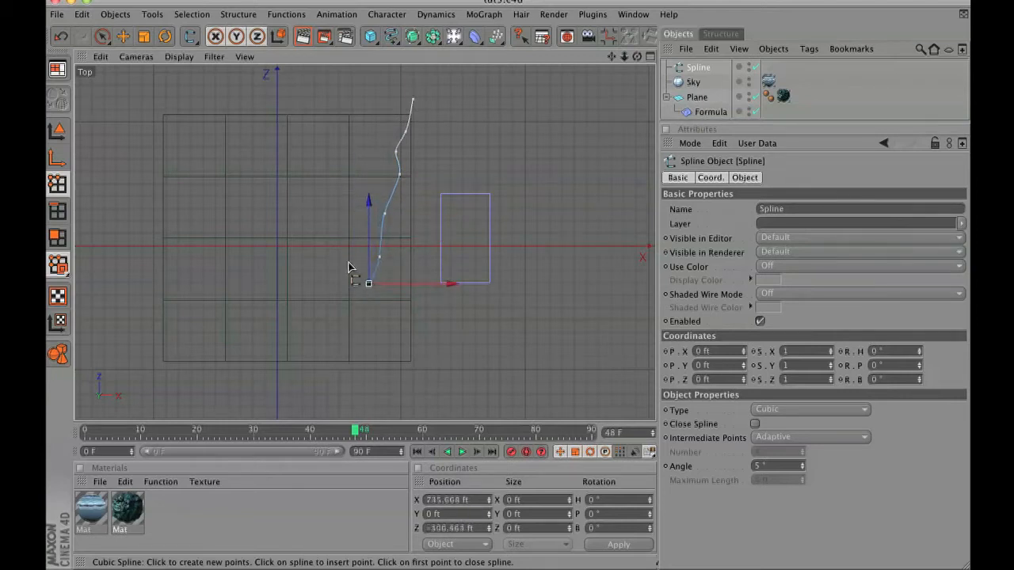
drag(369, 283, 347, 303)
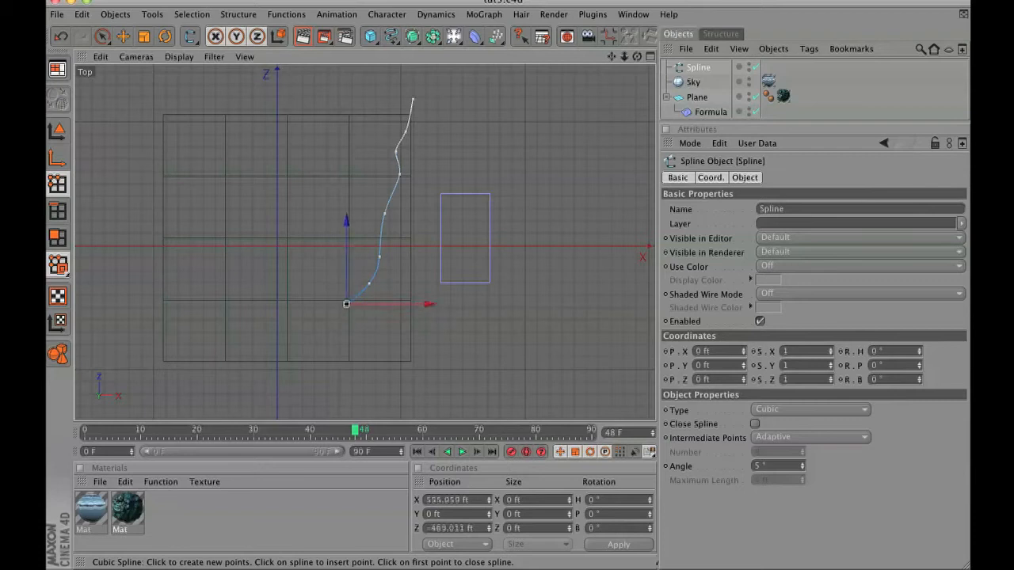
drag(346, 304, 309, 368)
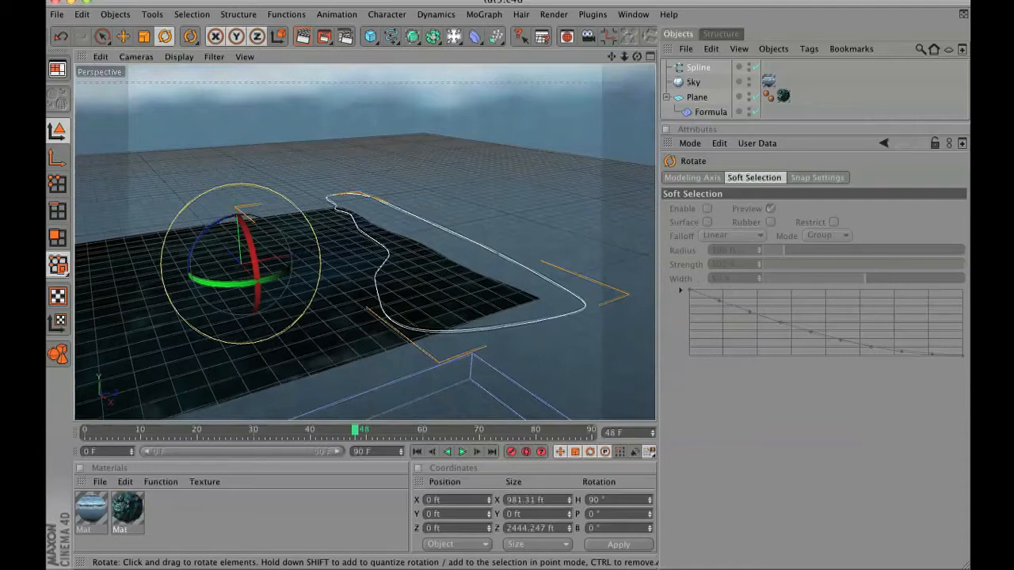
Extrude the spline with Close Spline, Uniform intermediate points (Number 2), and Y at -50 ft.
click(413, 36)
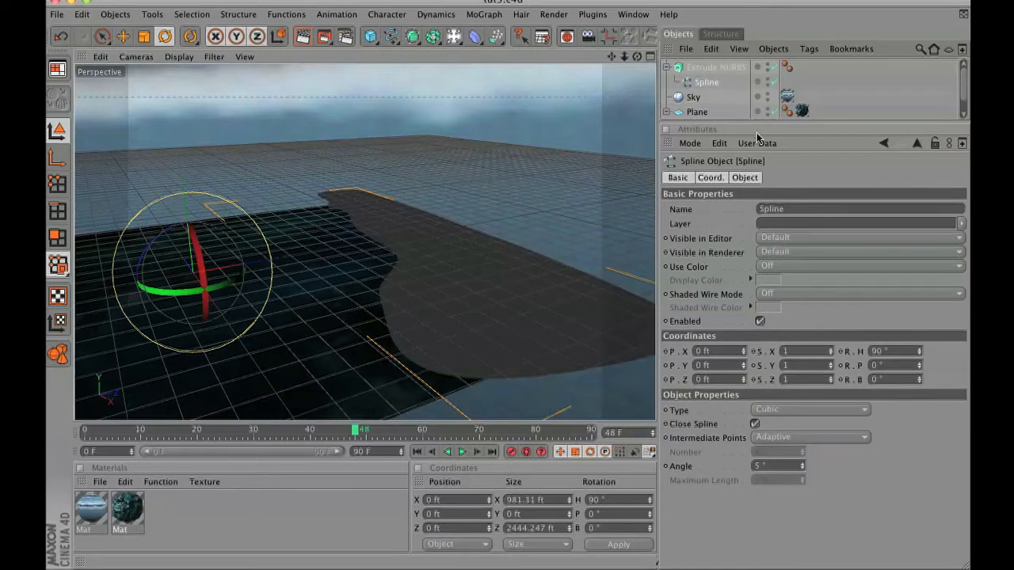
click(716, 66)
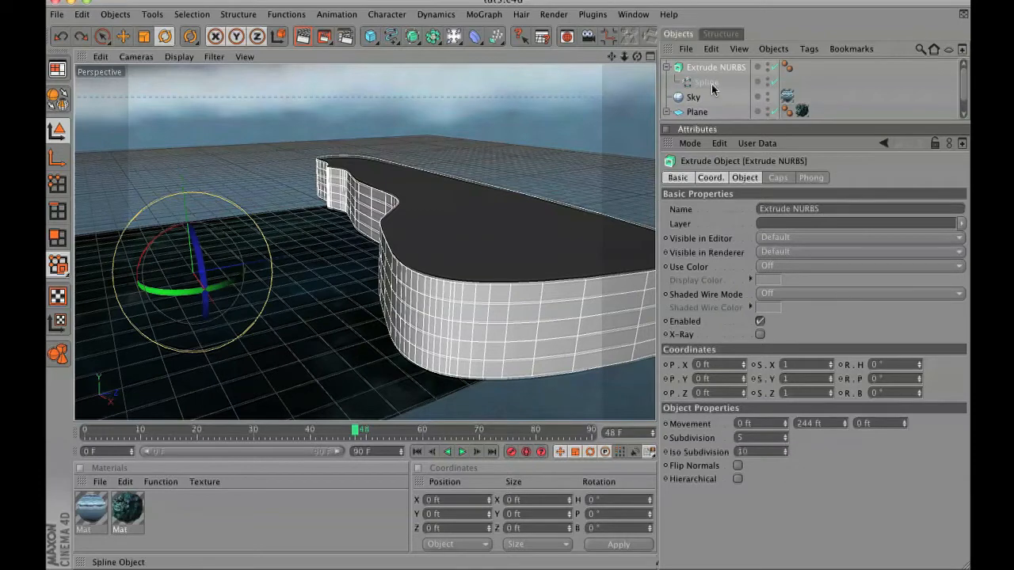
click(706, 82)
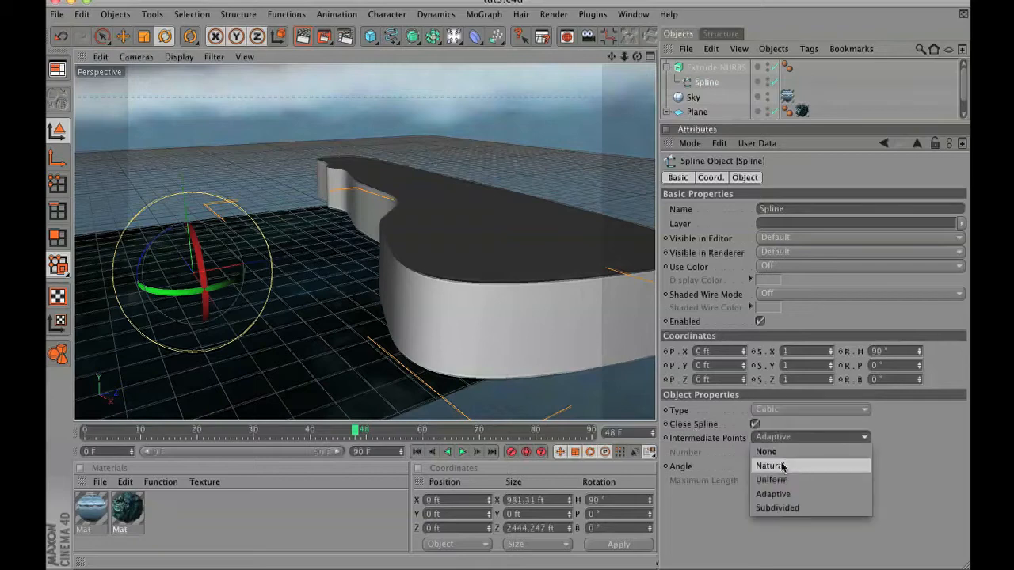
click(772, 480)
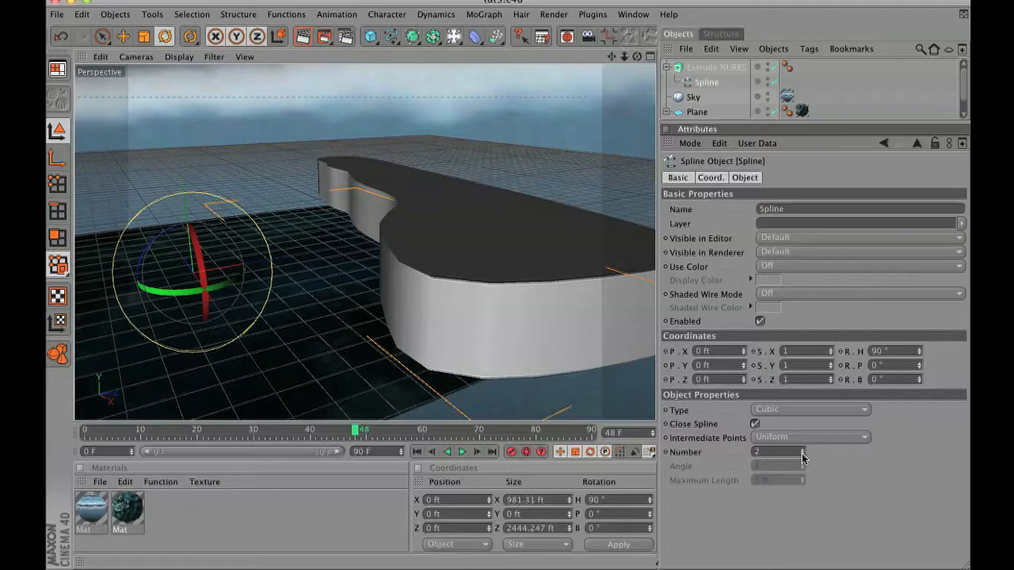
click(715, 67)
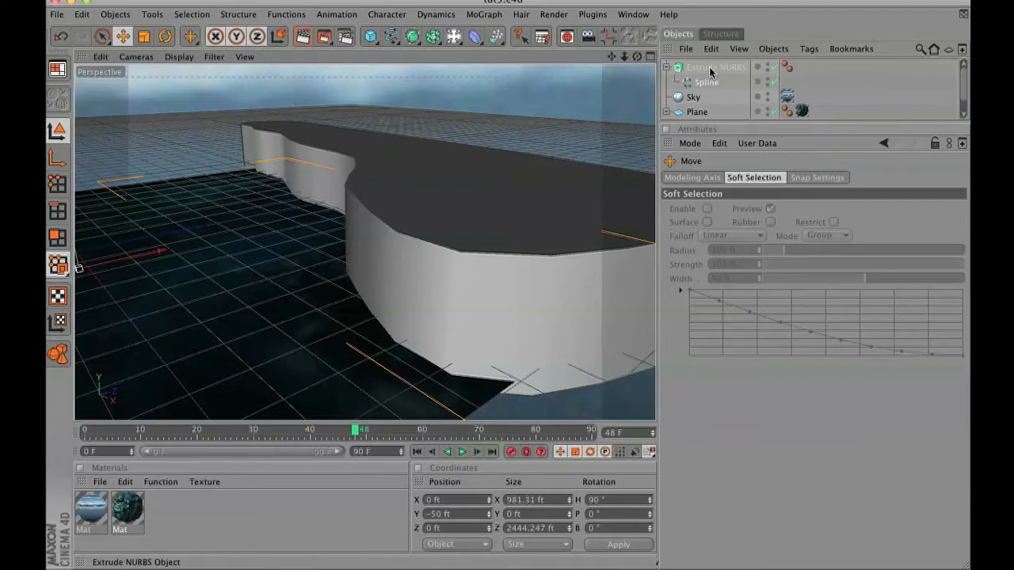
Adjust the extrude's caps, make it editable, and fill the top opening with Close Polygon Hole.
click(715, 68)
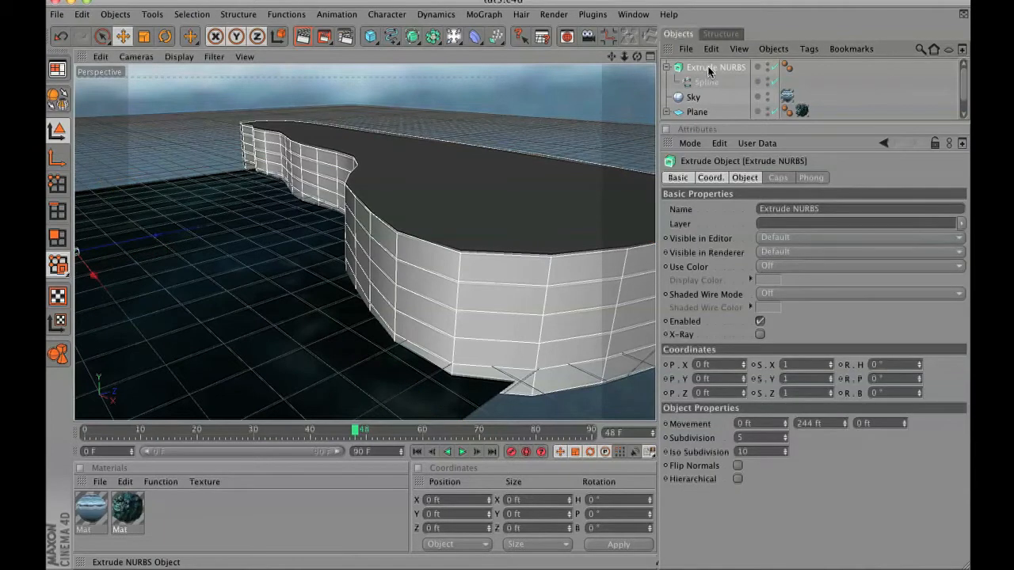
click(778, 177)
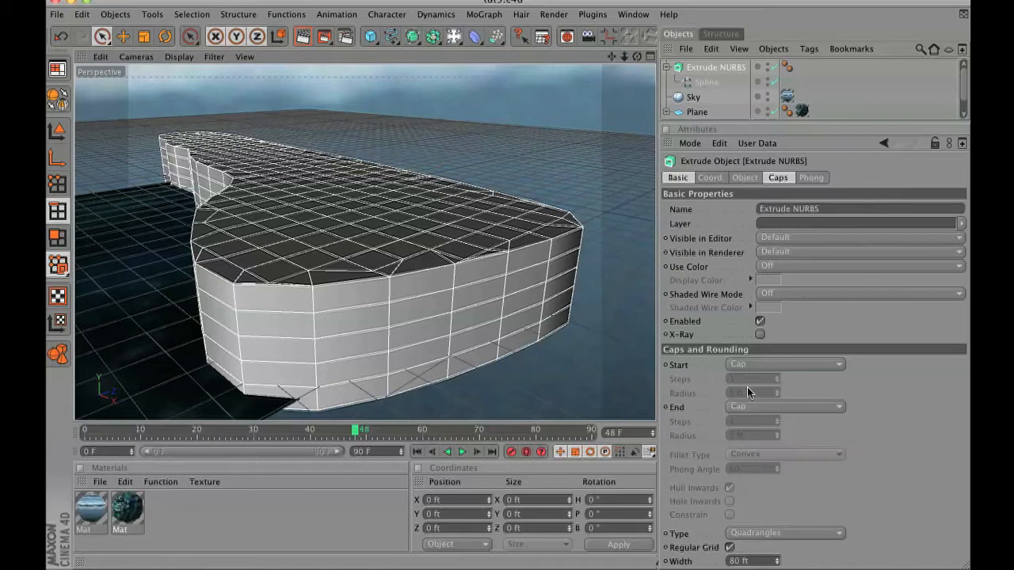
click(785, 406)
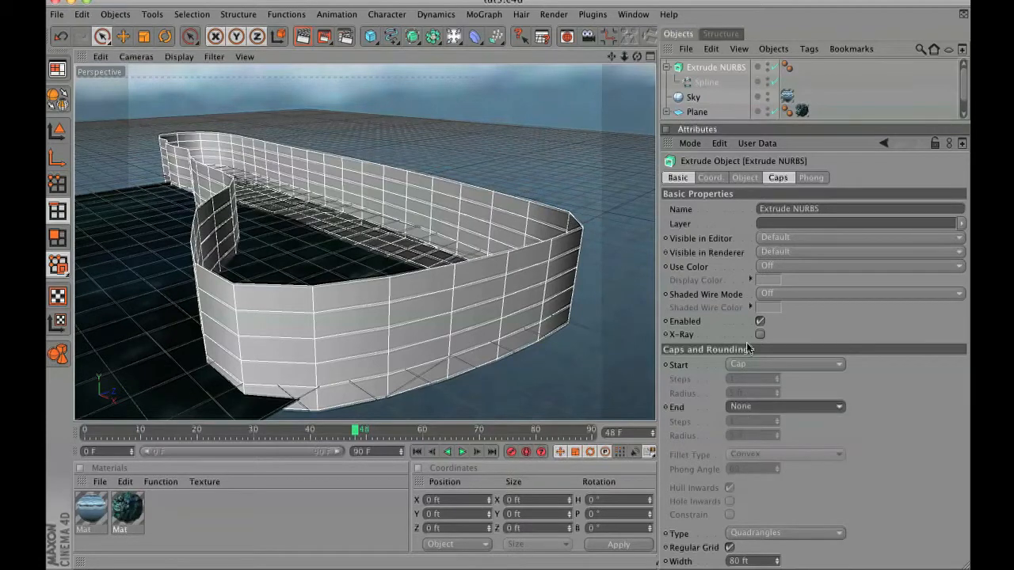
click(784, 365)
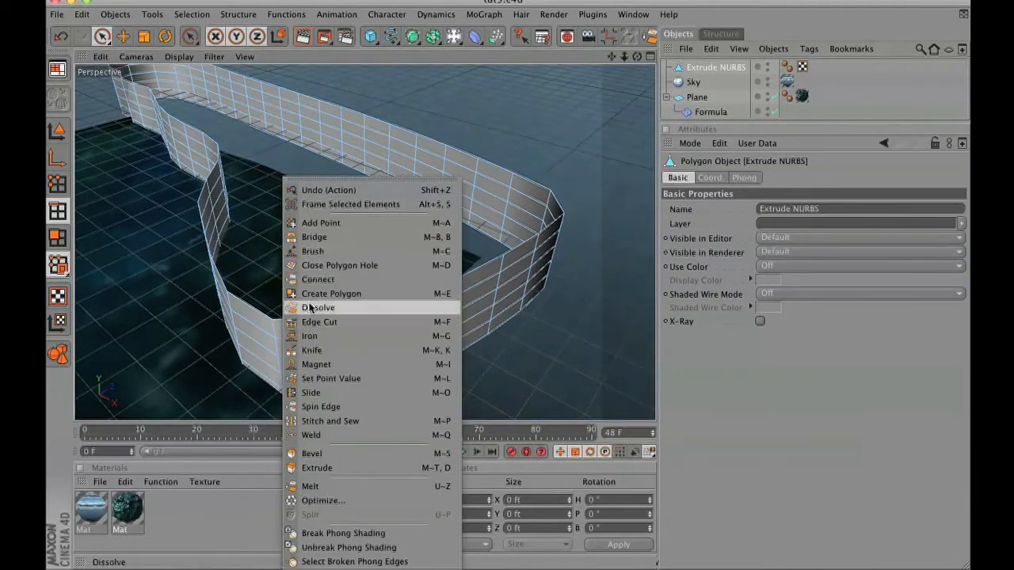
click(339, 265)
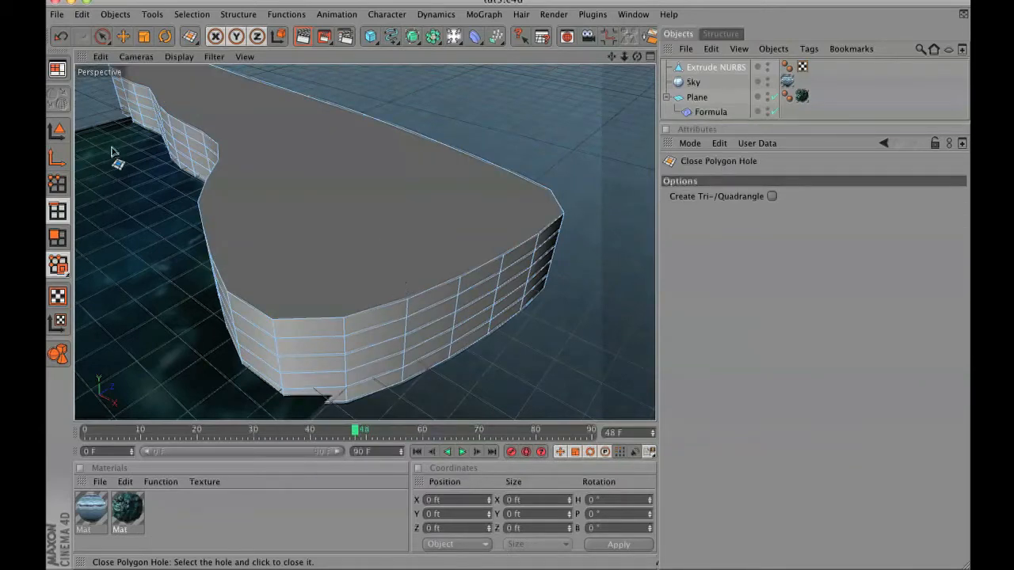
click(239, 15)
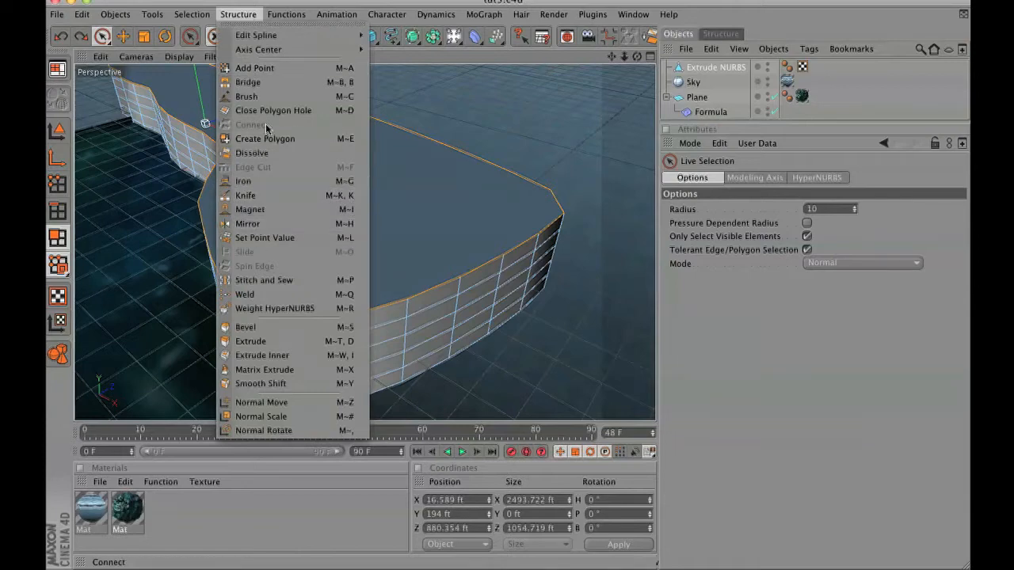
mouse_move(265, 238)
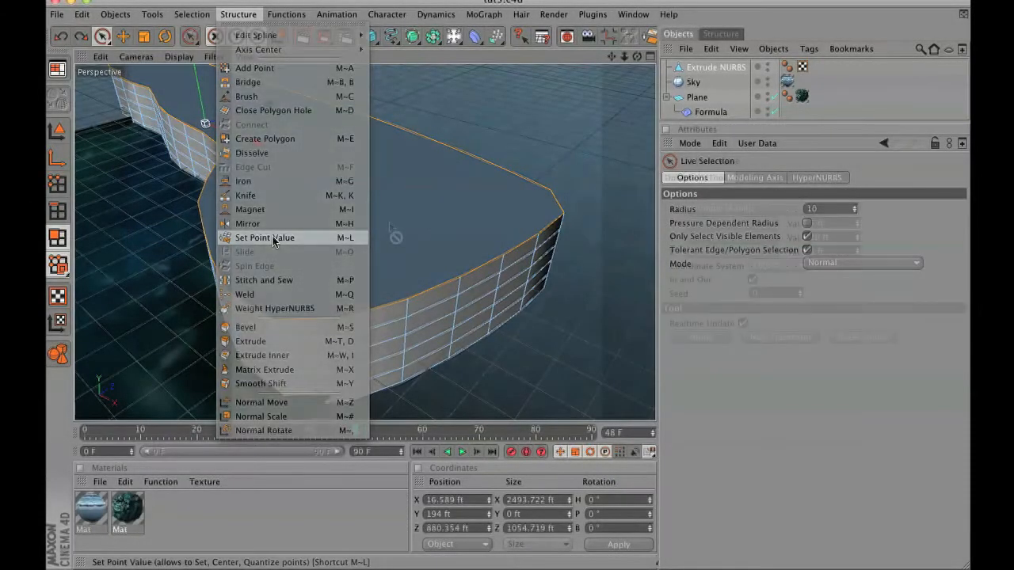
Apply Set Point Value Crumple (Axial) of 5/20/5 ft to all the wall's points.
click(265, 238)
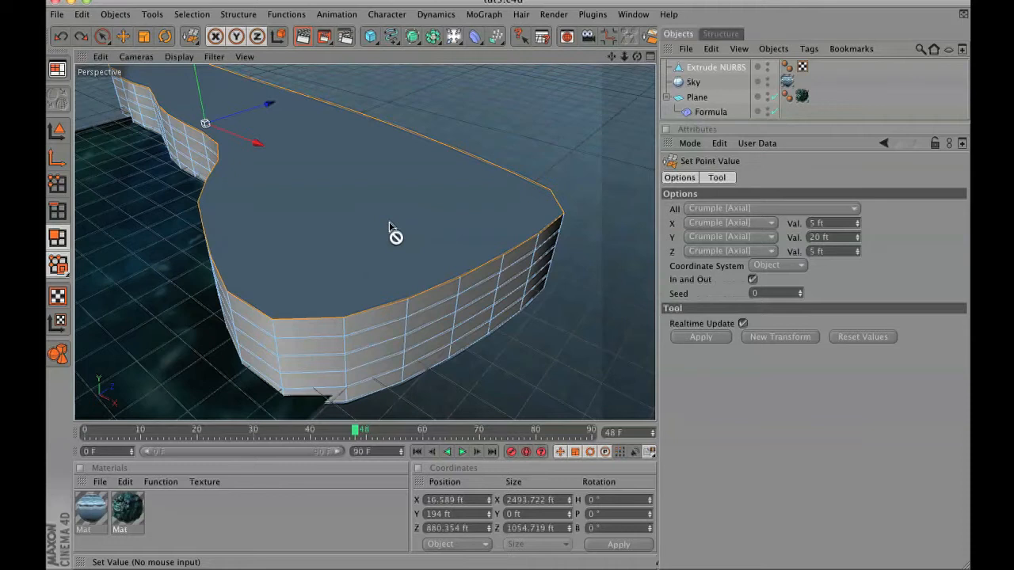
click(699, 337)
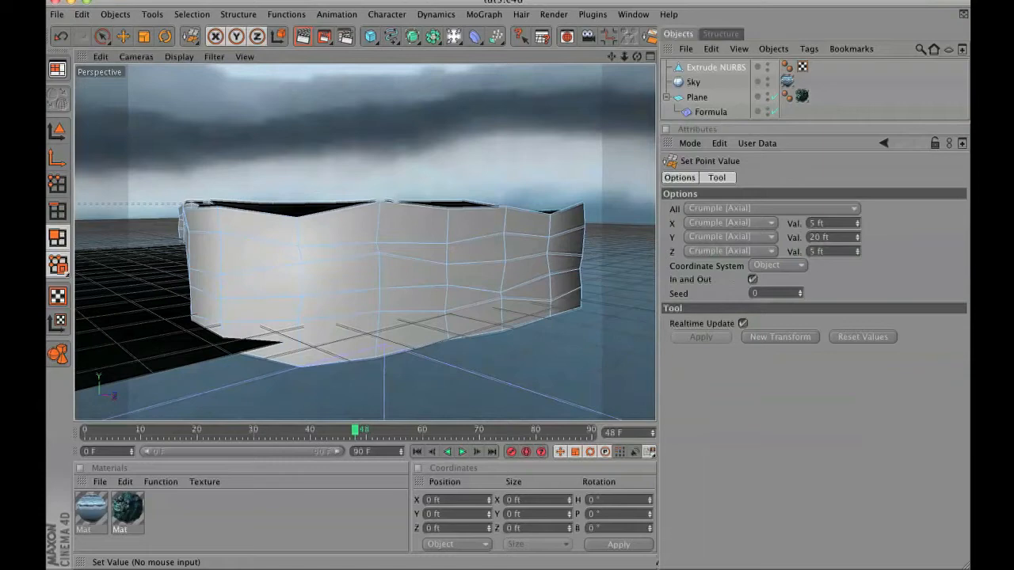
click(238, 14)
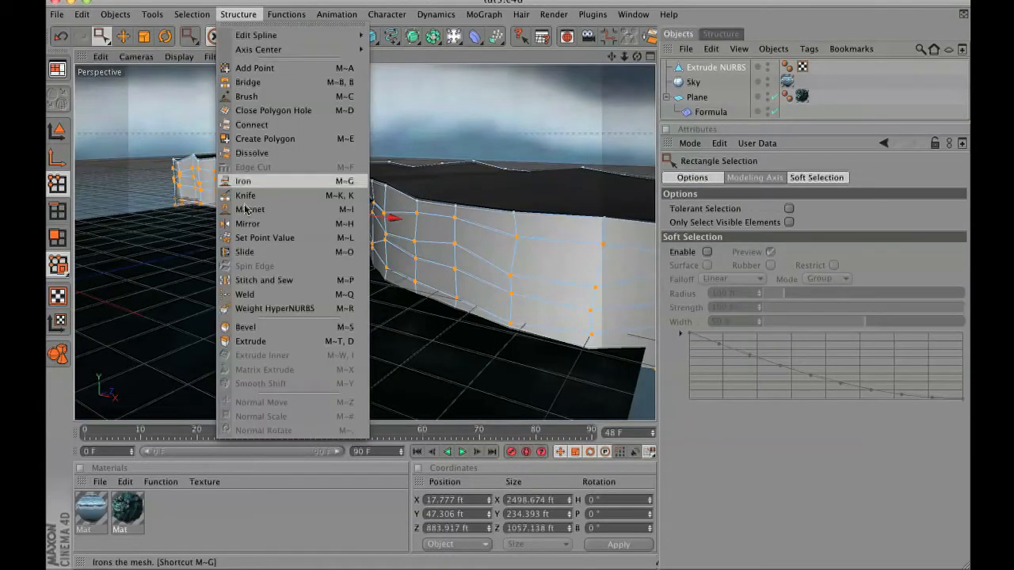
Run Set Point Value crumple again on the wall with a new Y value.
click(264, 238)
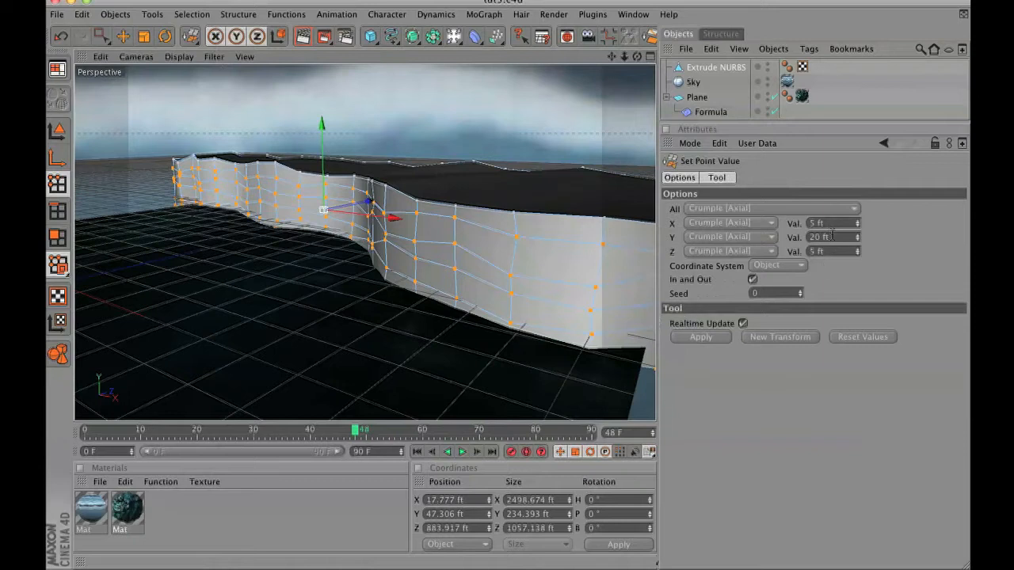
click(832, 236)
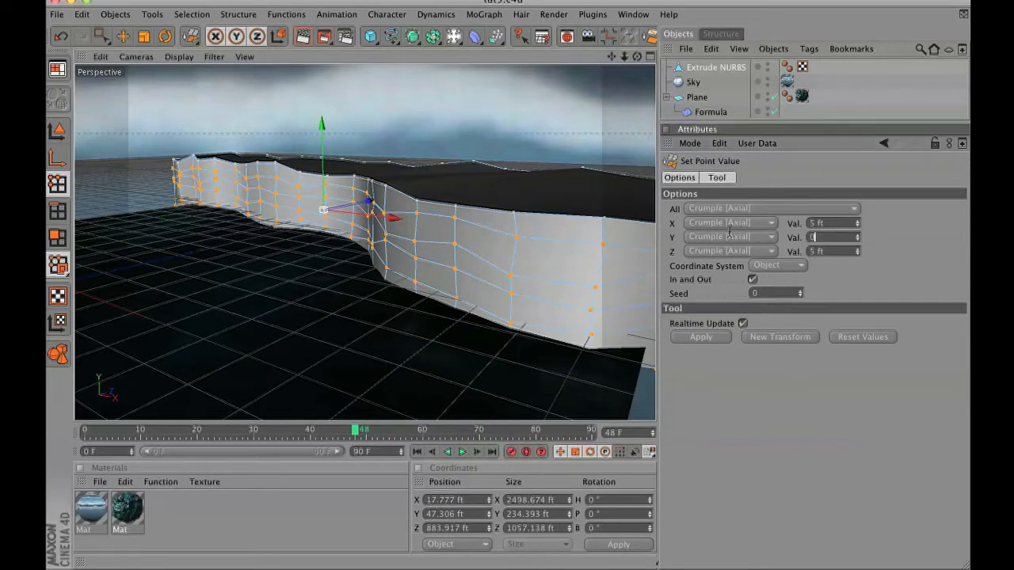
click(700, 337)
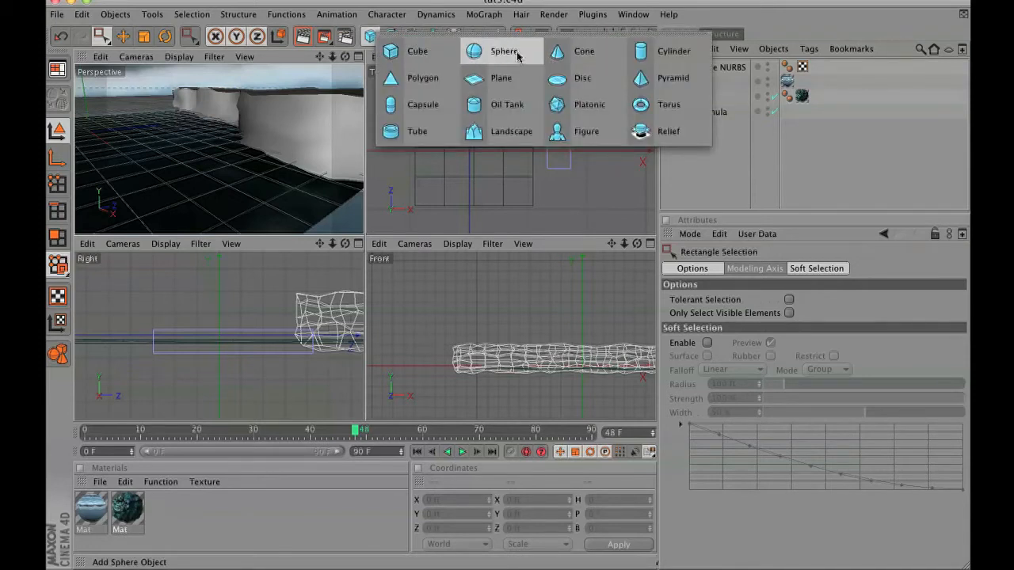
Add a sphere and lower its segment count to 9.
click(503, 51)
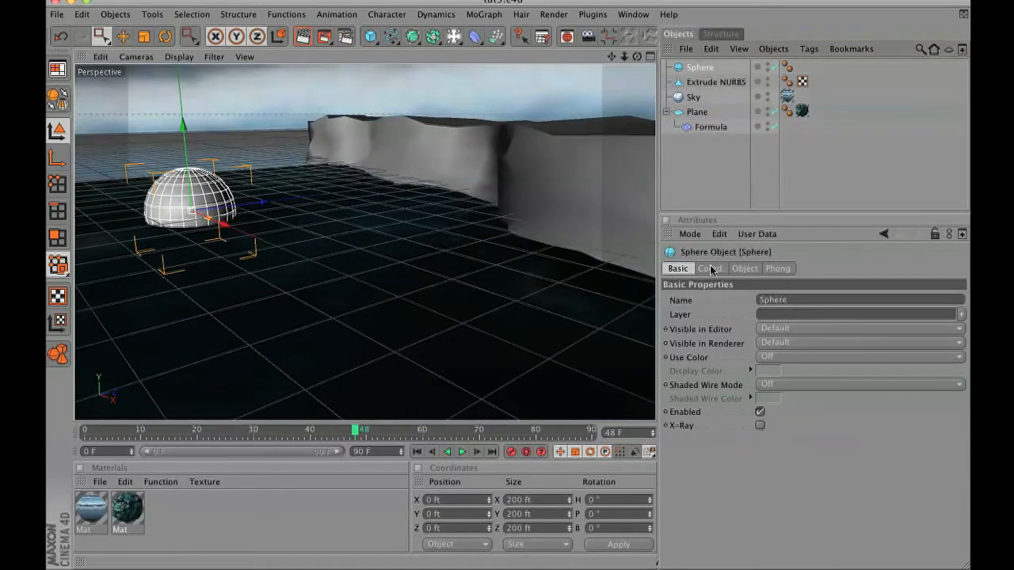
click(744, 268)
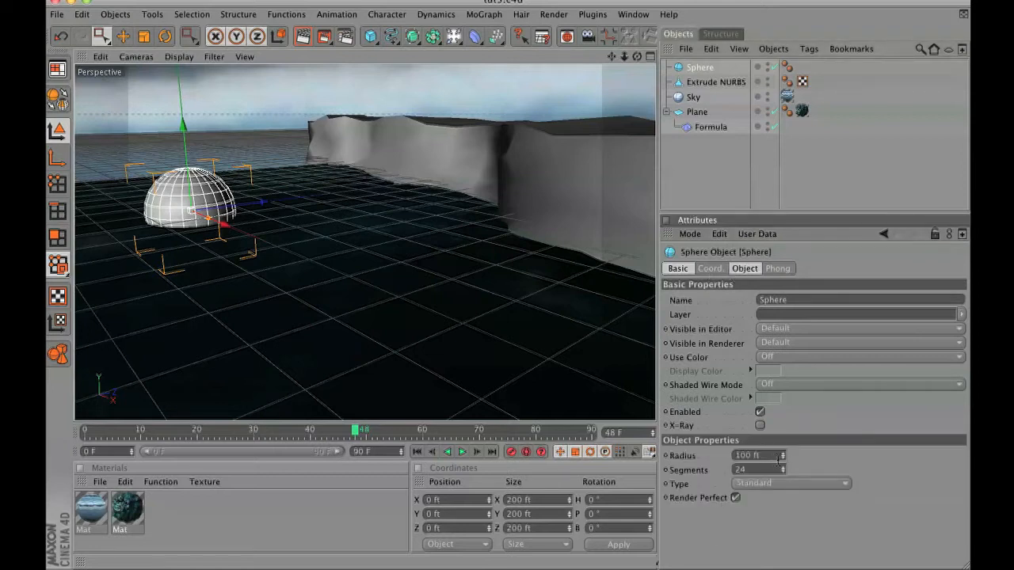
text(97.674)
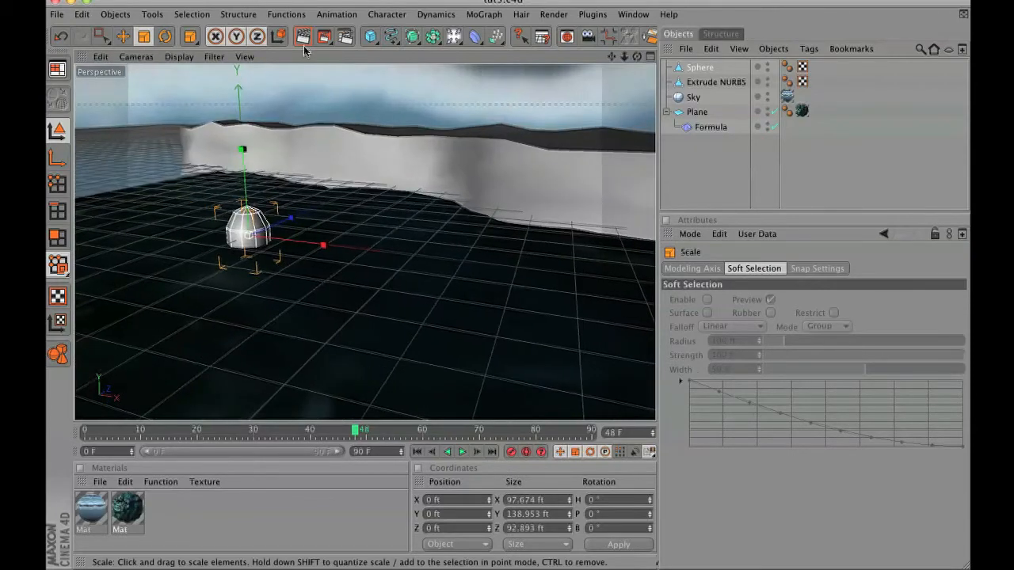
click(57, 184)
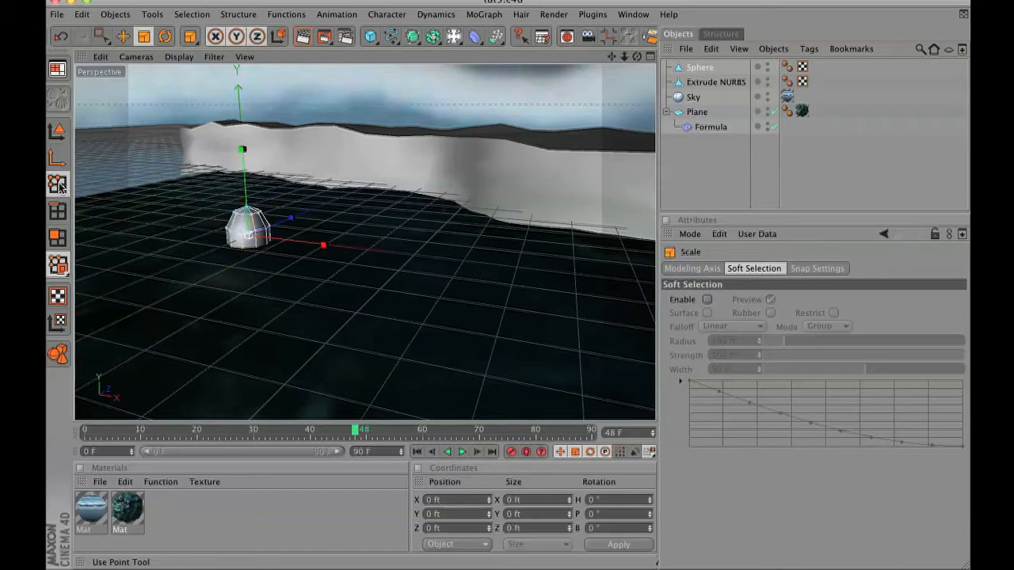
Select all the sphere's points and crumple them 5/5/5 into a rock shape.
click(191, 15)
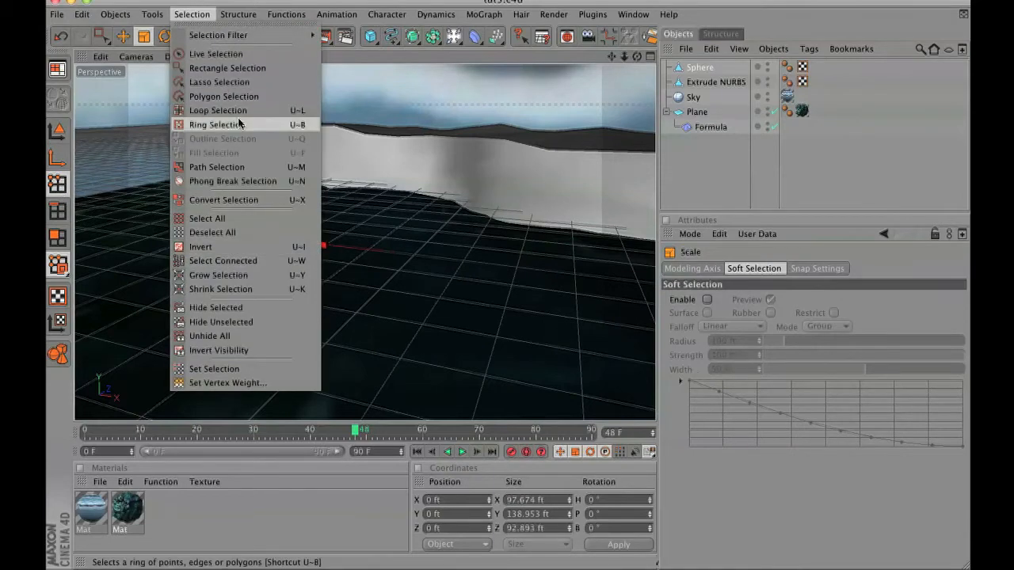
click(214, 124)
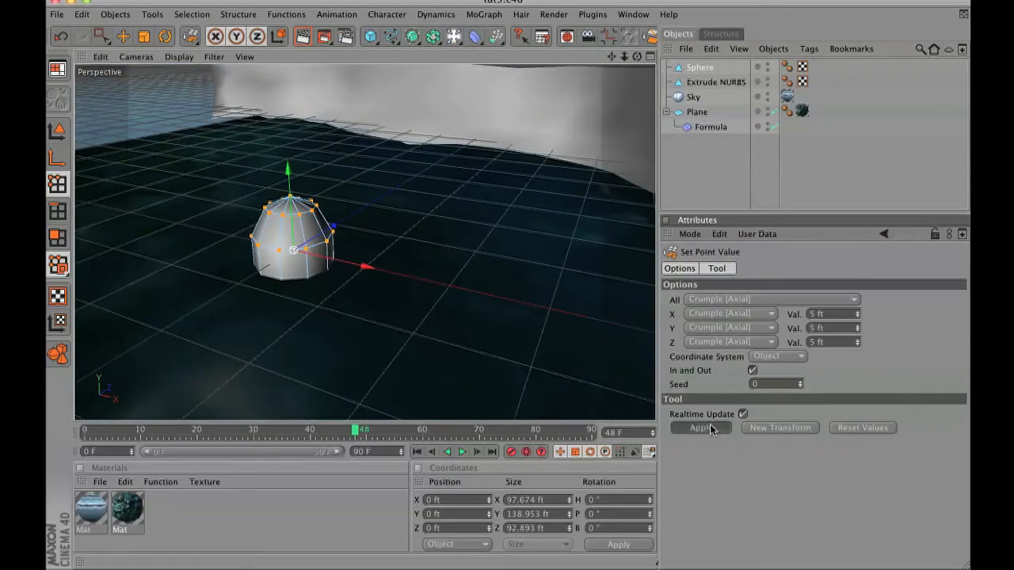
click(700, 427)
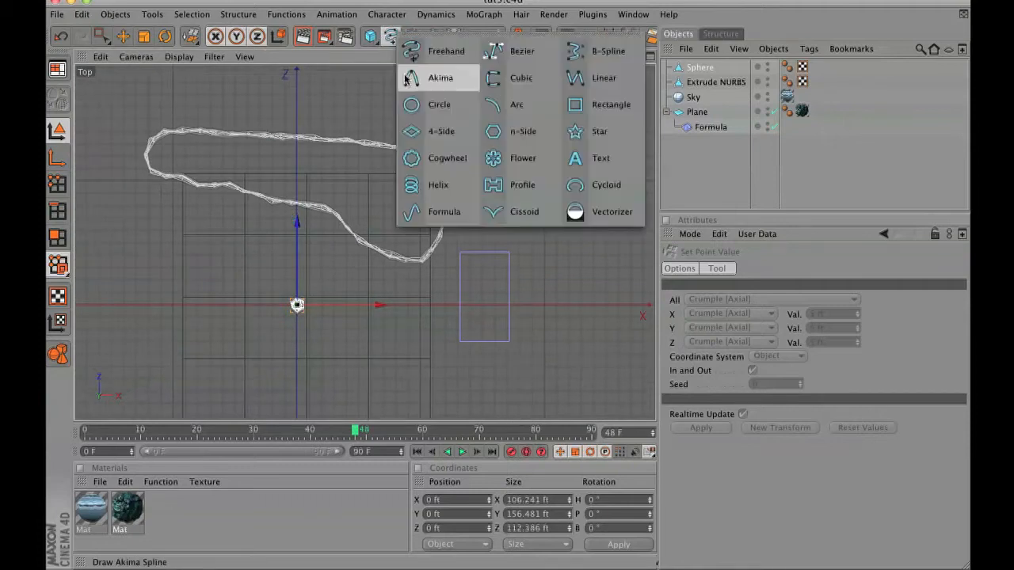
Draw a cubic spline curving across the ground alongside the ridge wall.
click(520, 78)
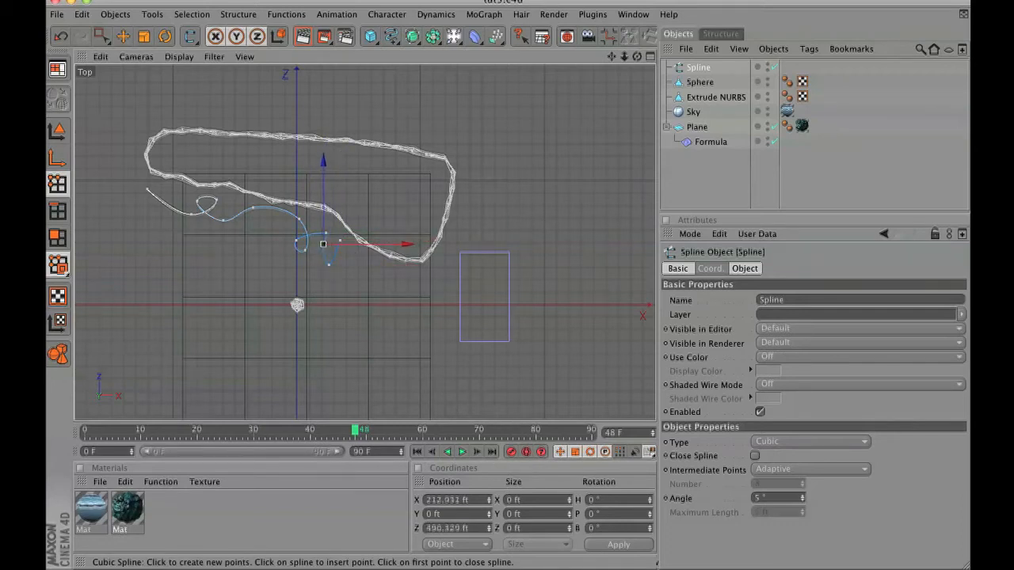
drag(323, 244, 347, 237)
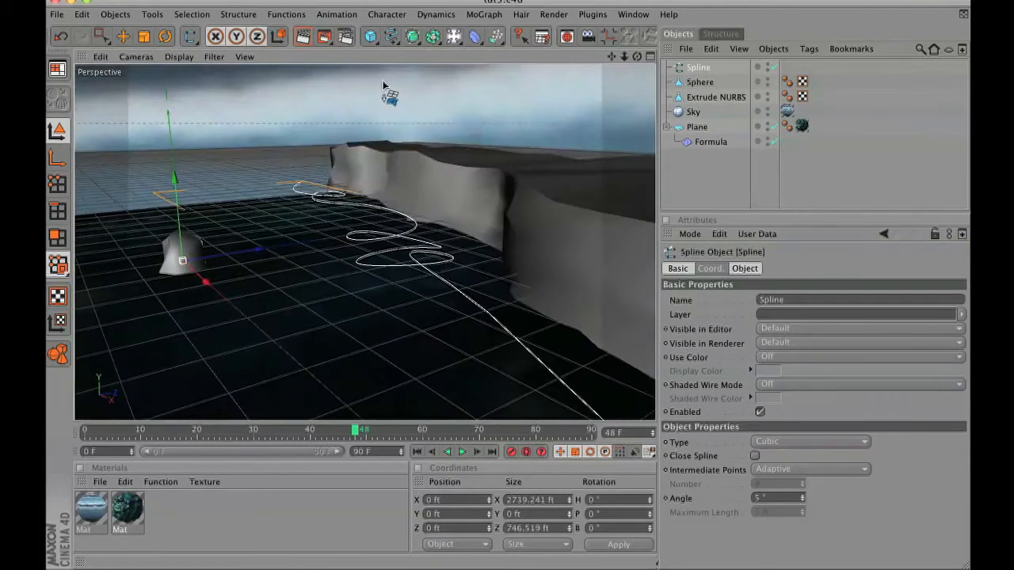
Add a MoGraph Cloner in Object mode that clones the sphere rock along the spline.
click(483, 14)
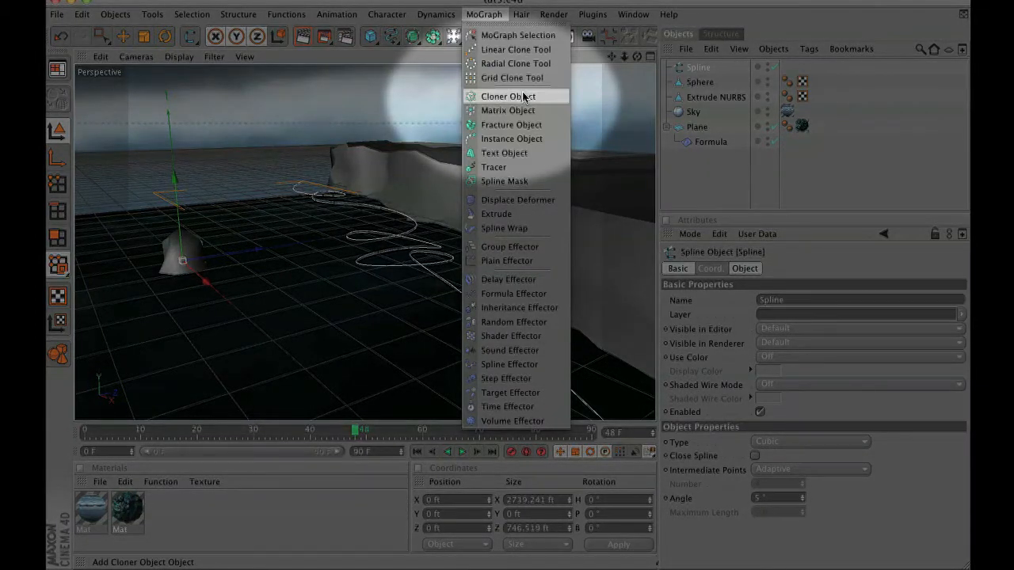
click(507, 96)
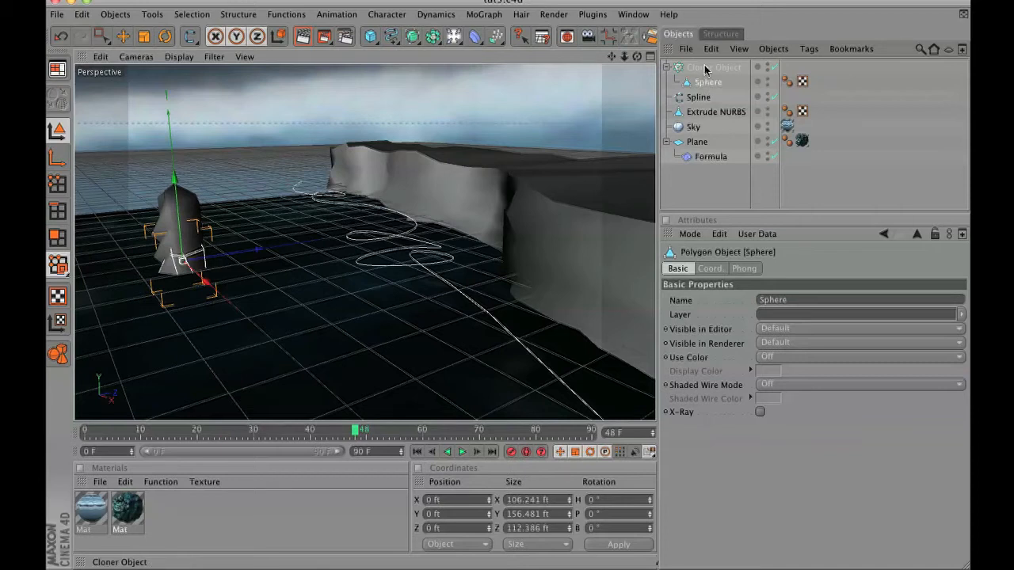
click(713, 67)
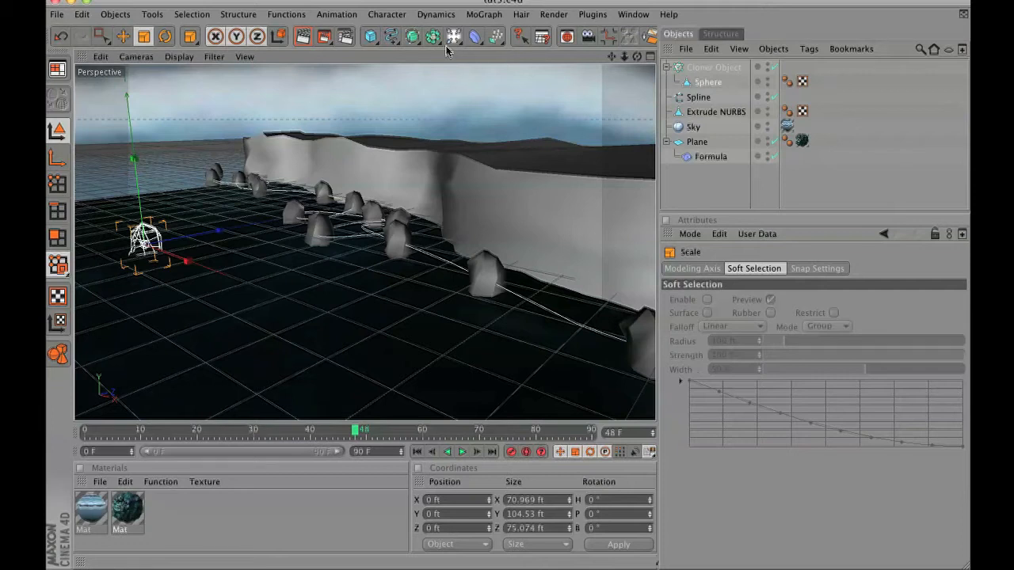
Add a Random effector to the Cloner, keeping Position with P.X and P.Z at 50 ft.
click(484, 14)
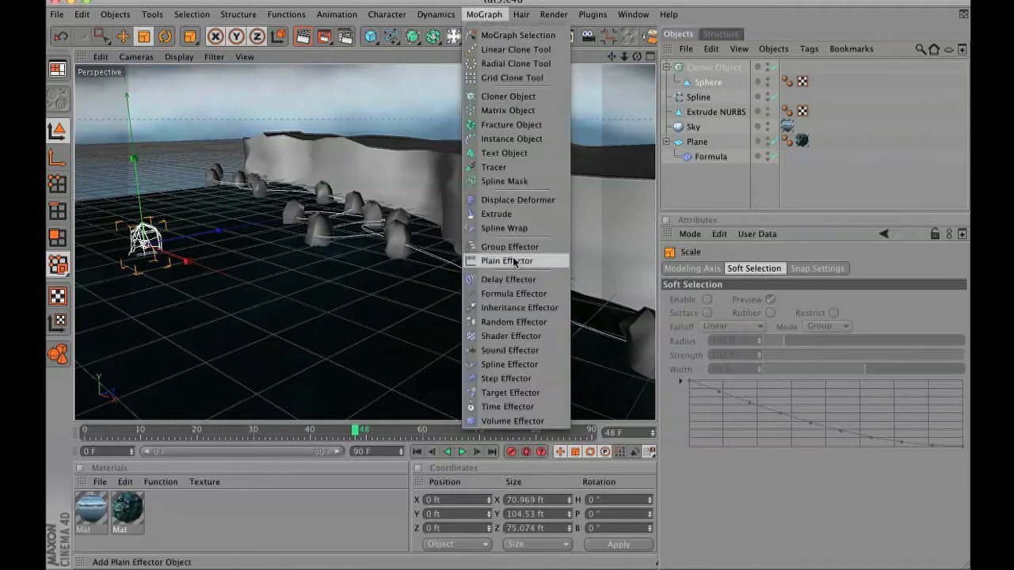
click(513, 322)
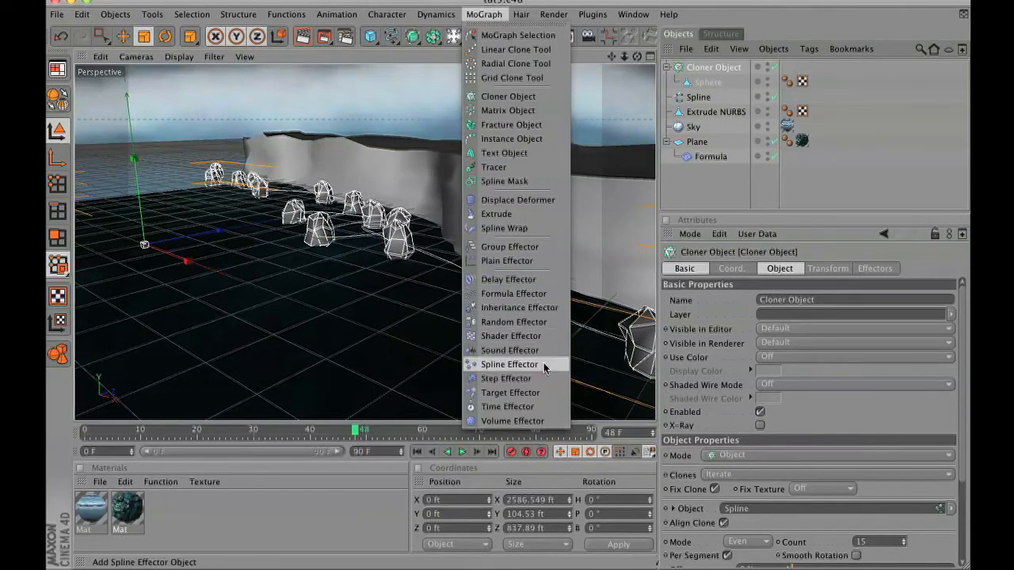
click(513, 321)
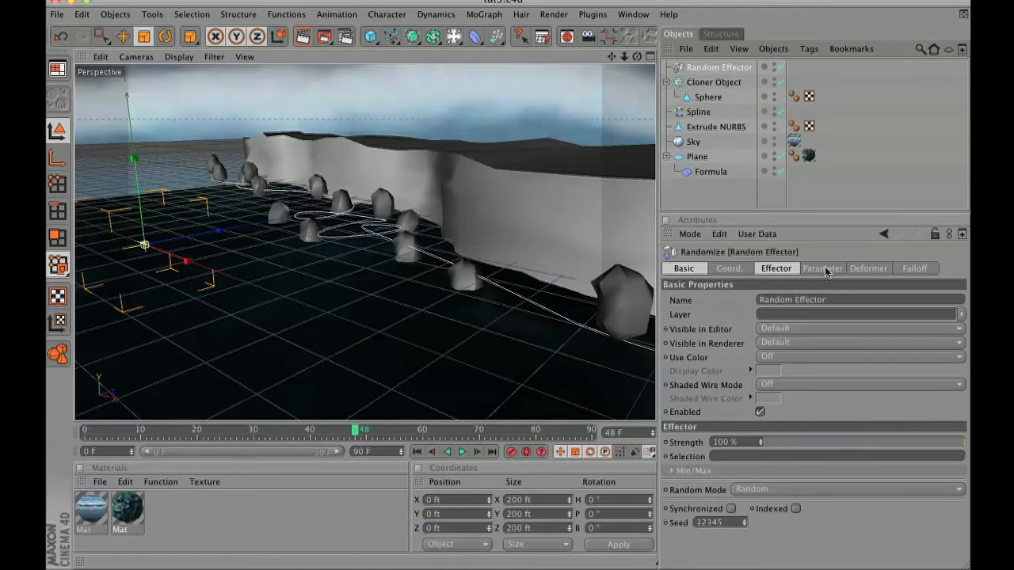
click(822, 268)
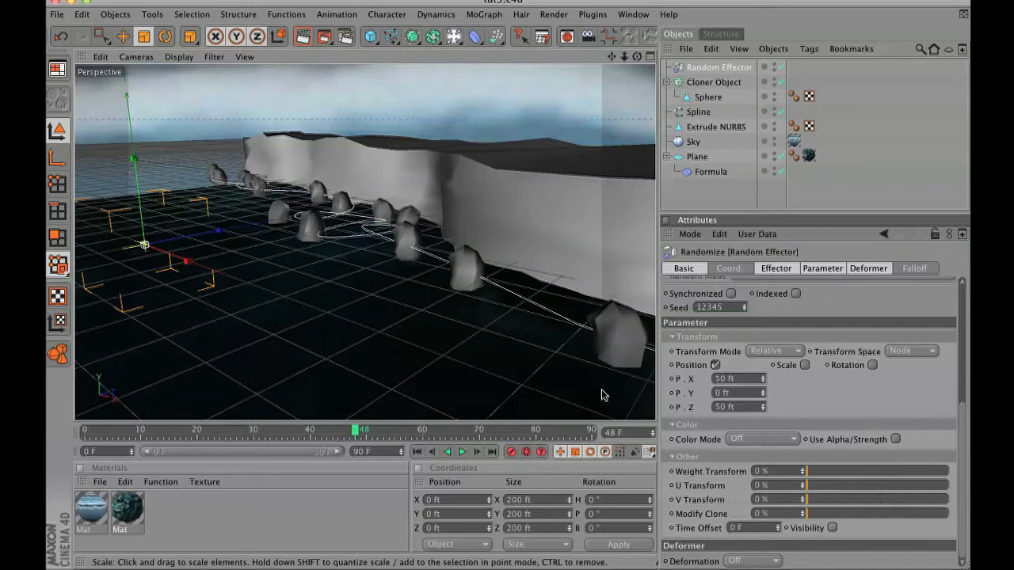
Enable random Scale (0.48, 0.4, 0.38) and Rotation with a higher heading amount.
click(805, 365)
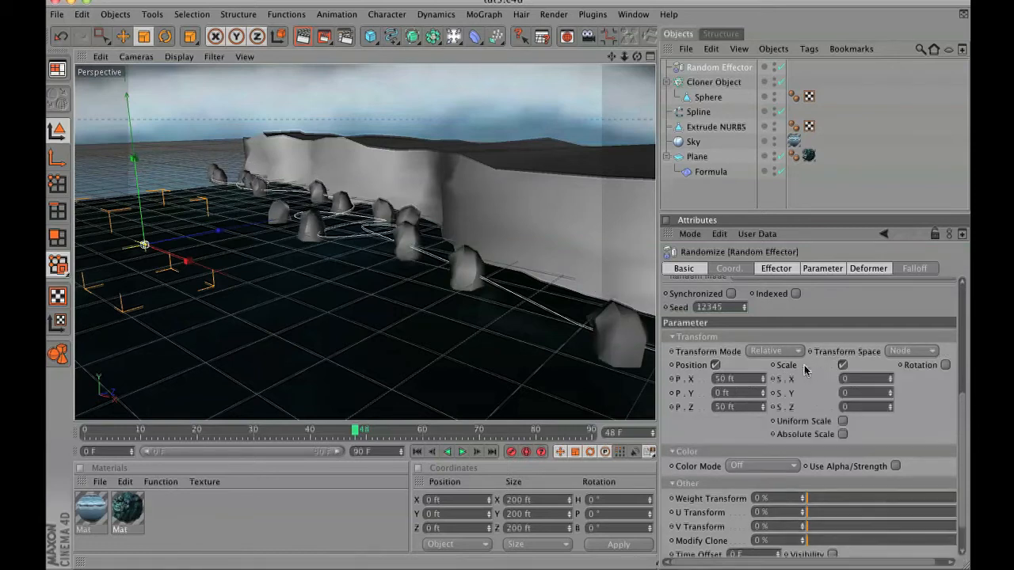
text(0.32)
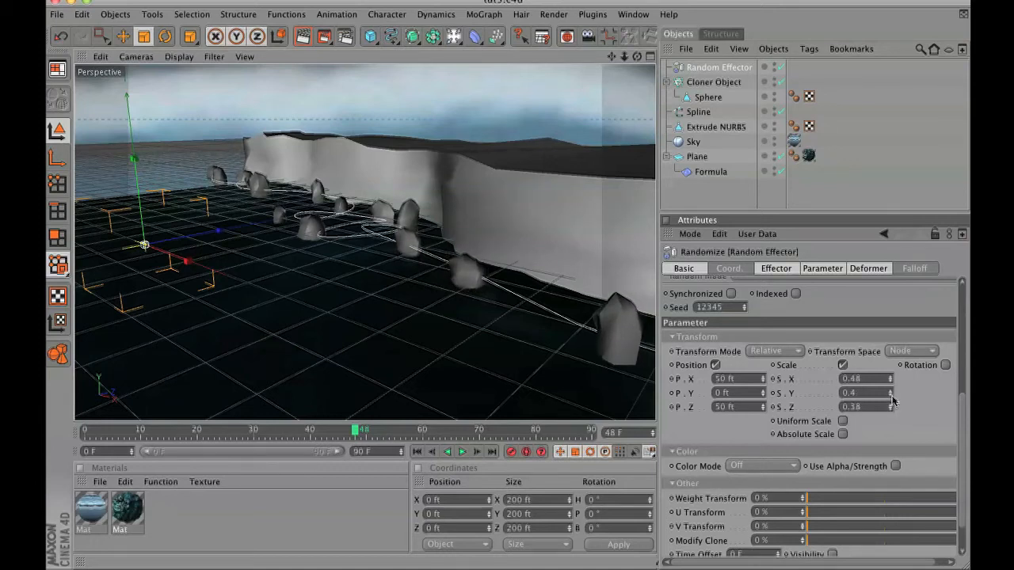
click(944, 364)
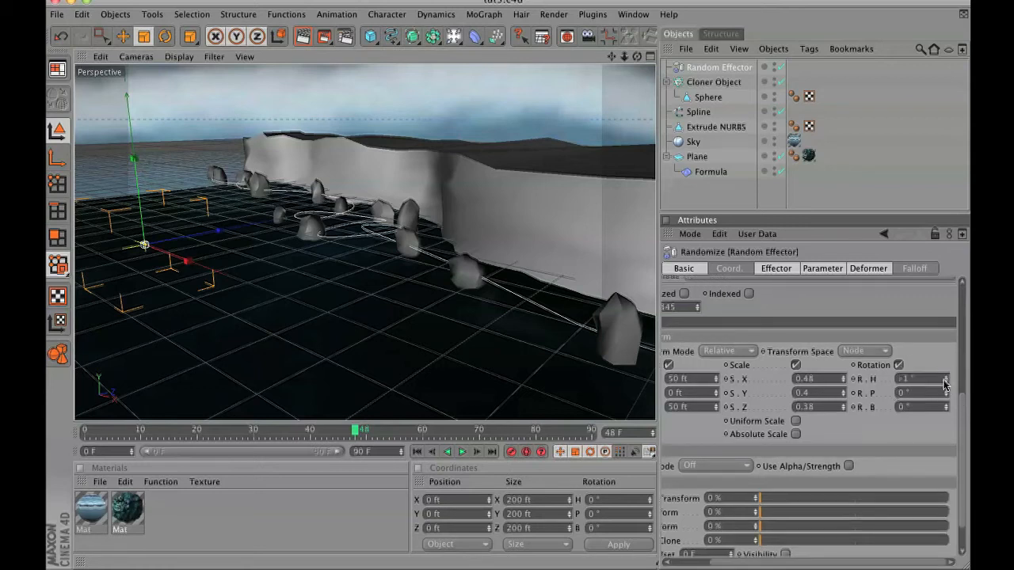
drag(903, 379, 943, 378)
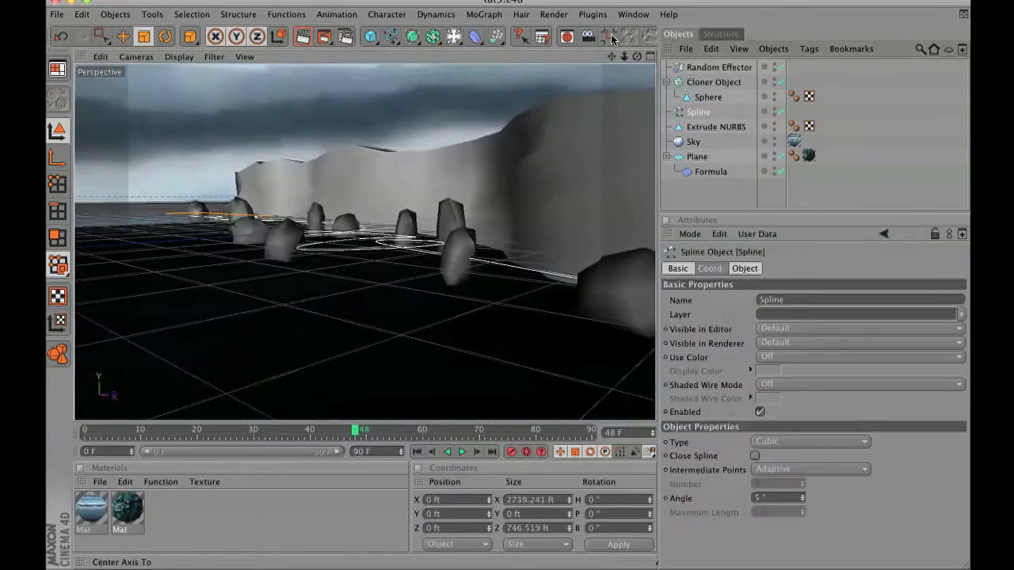
Raise the Random effector's S.Y to 0.8 and S.Z to 0.55, then deselect.
click(124, 37)
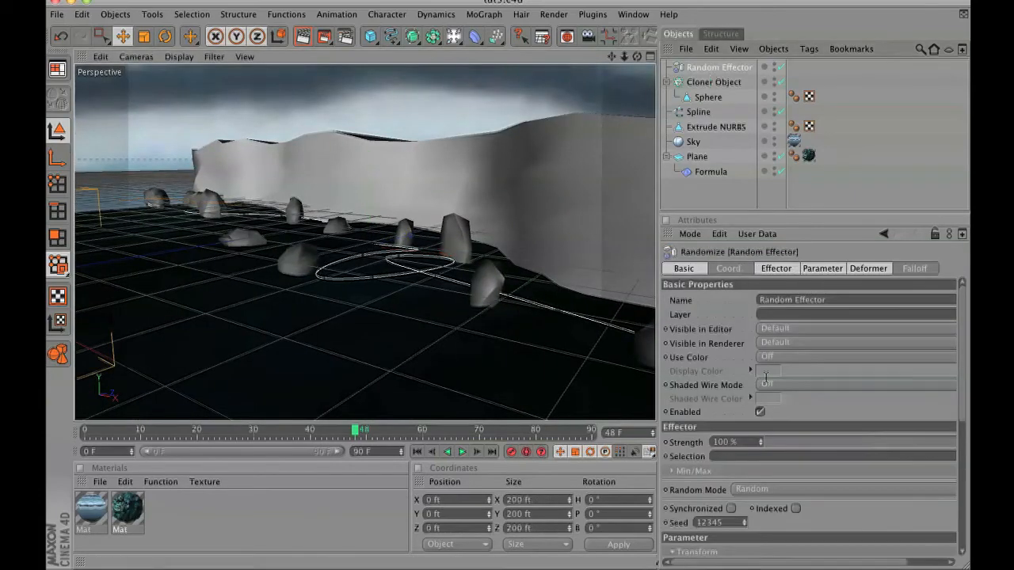
click(822, 267)
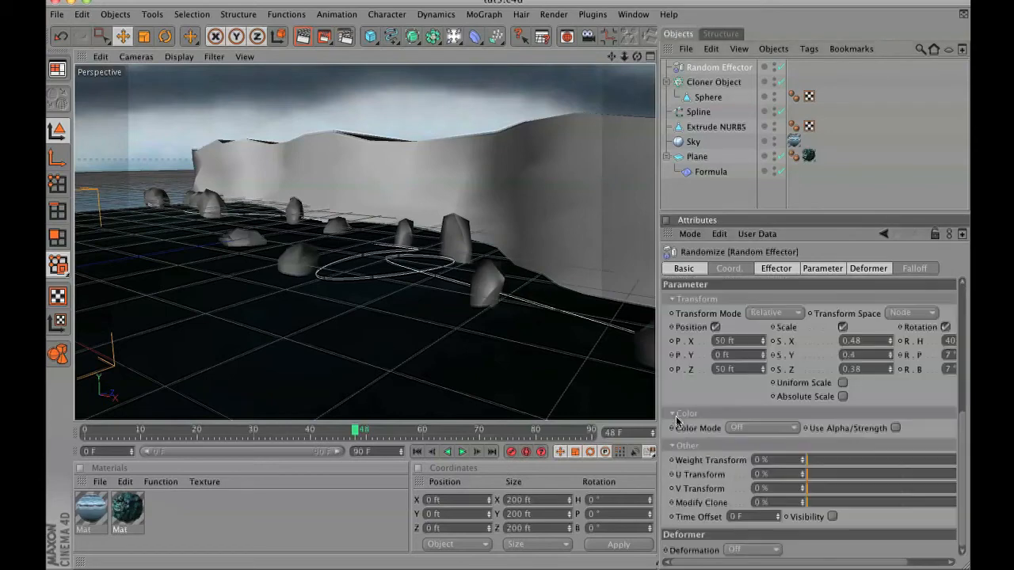
mouse_move(889, 378)
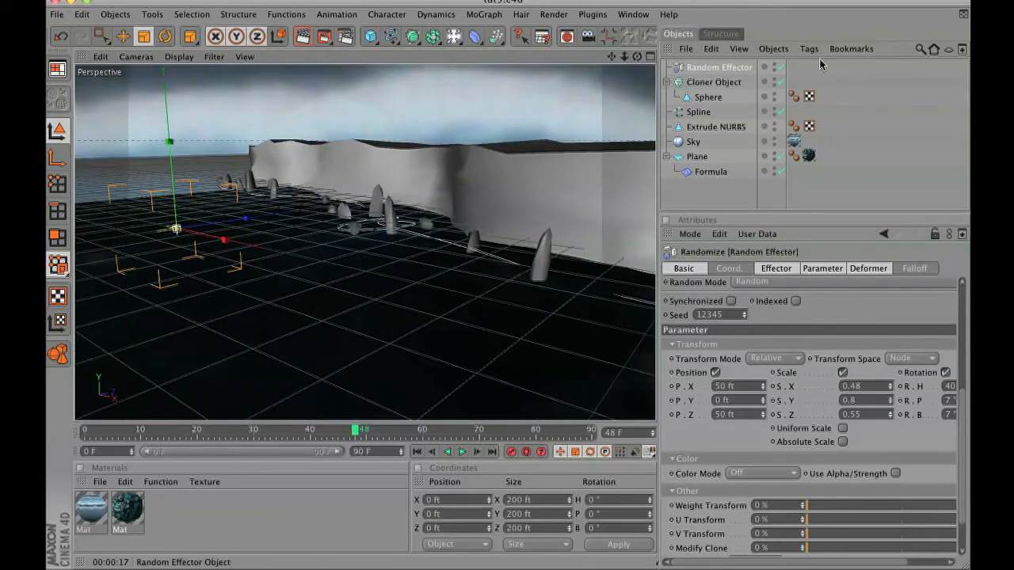
click(713, 81)
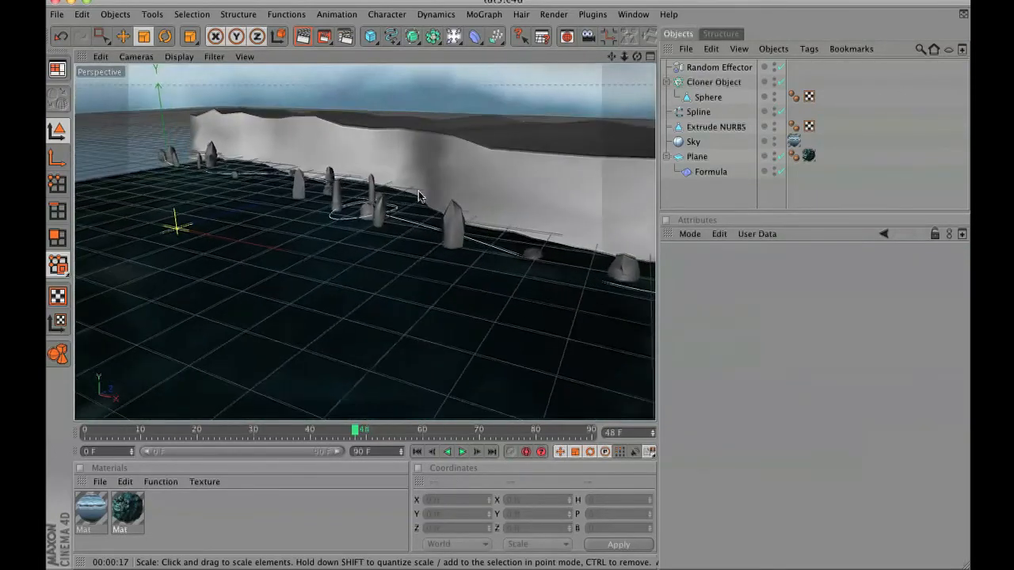
Switch to Photoshop with RockMossy0008_M.jpg open.
click(698, 111)
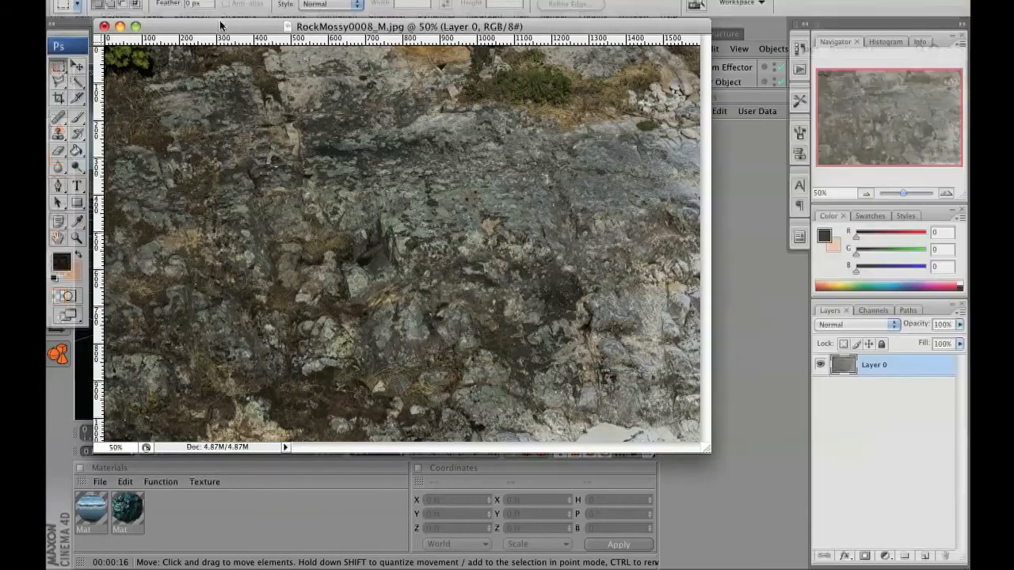
Offset the rock texture +172 px horizontally and +150 px vertically with Wrap Around.
click(341, 4)
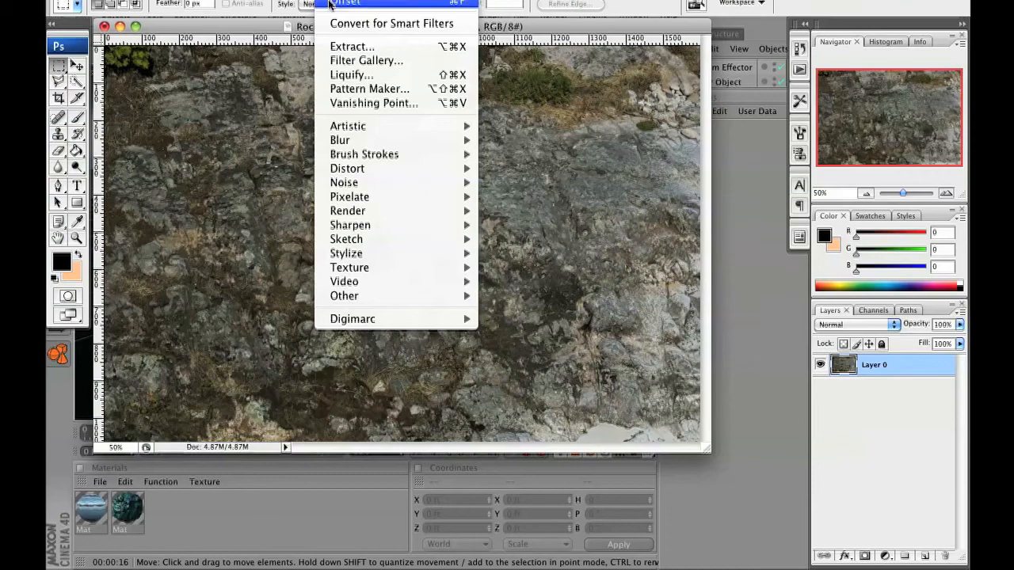
mouse_move(350, 267)
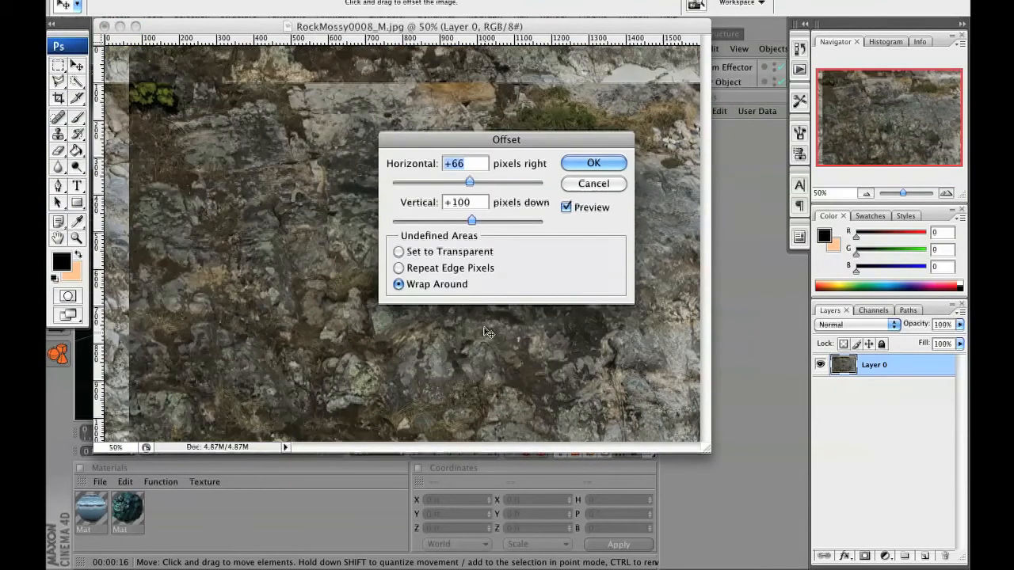
drag(469, 182, 475, 182)
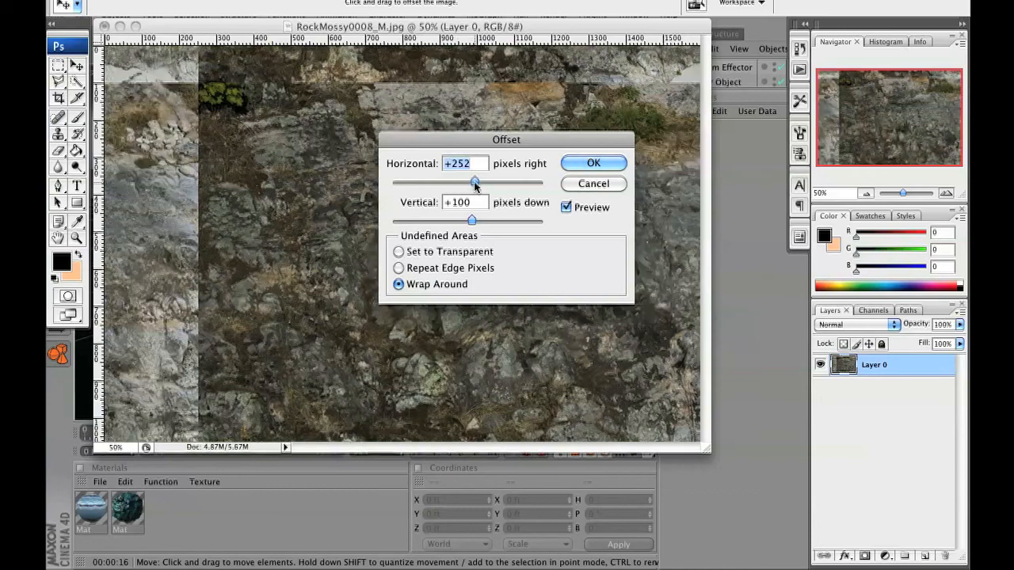
drag(475, 182, 449, 182)
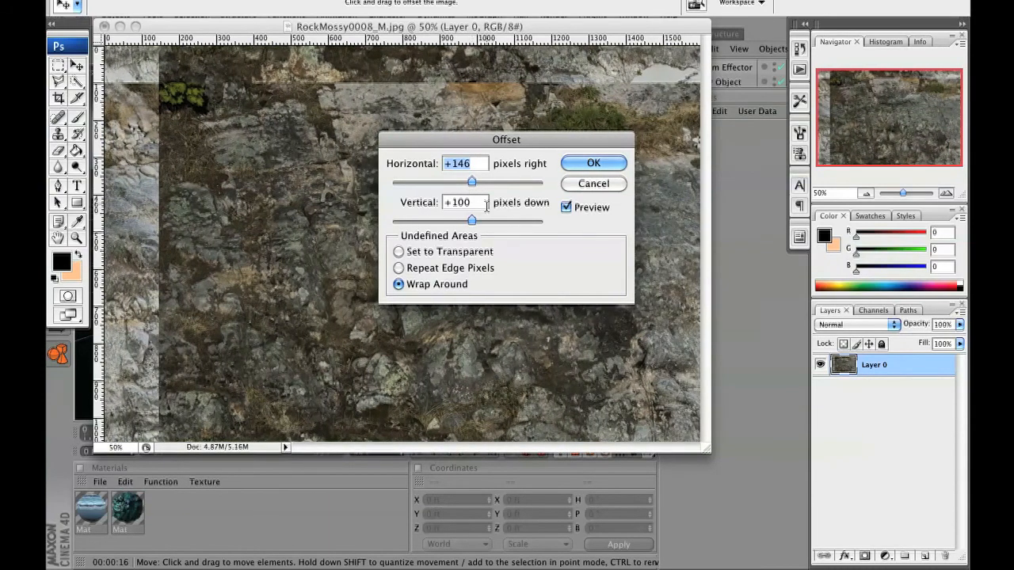
drag(475, 221, 476, 220)
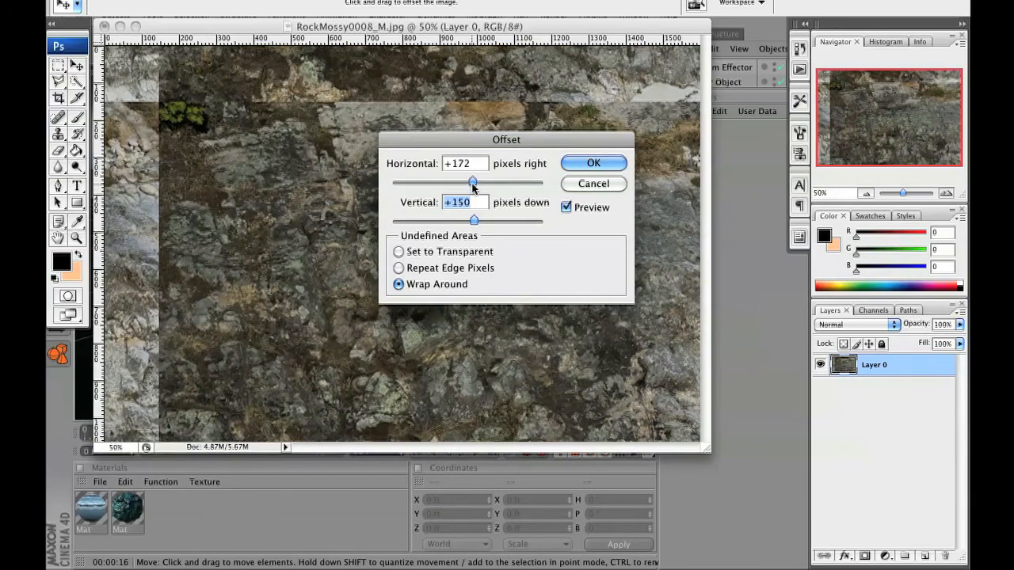
click(593, 163)
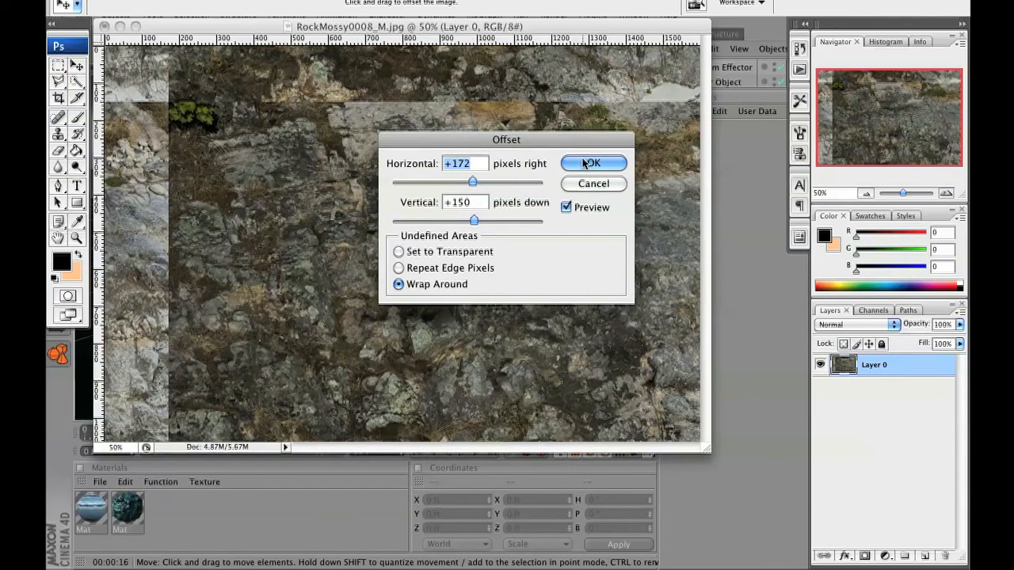
click(592, 163)
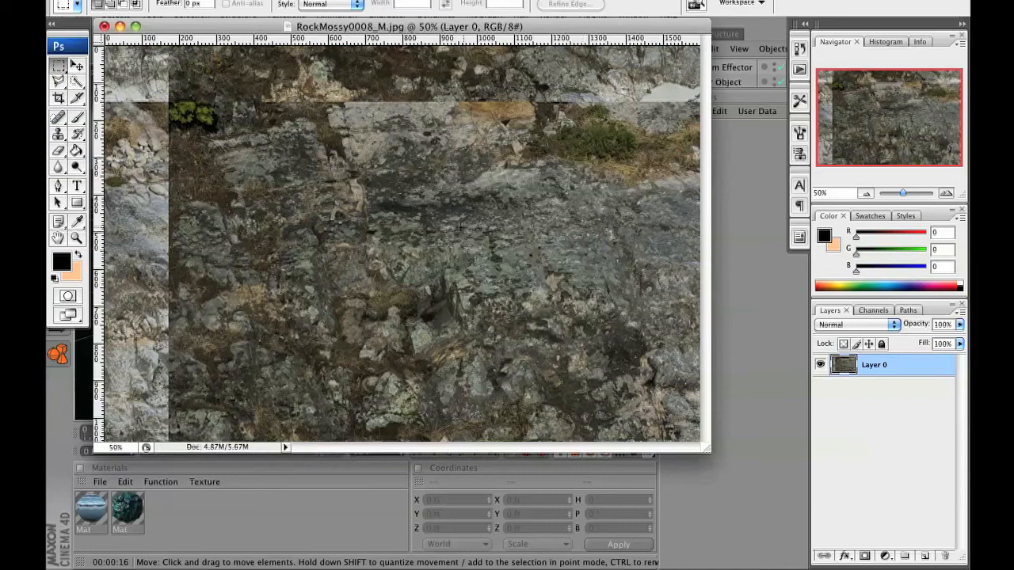
click(57, 133)
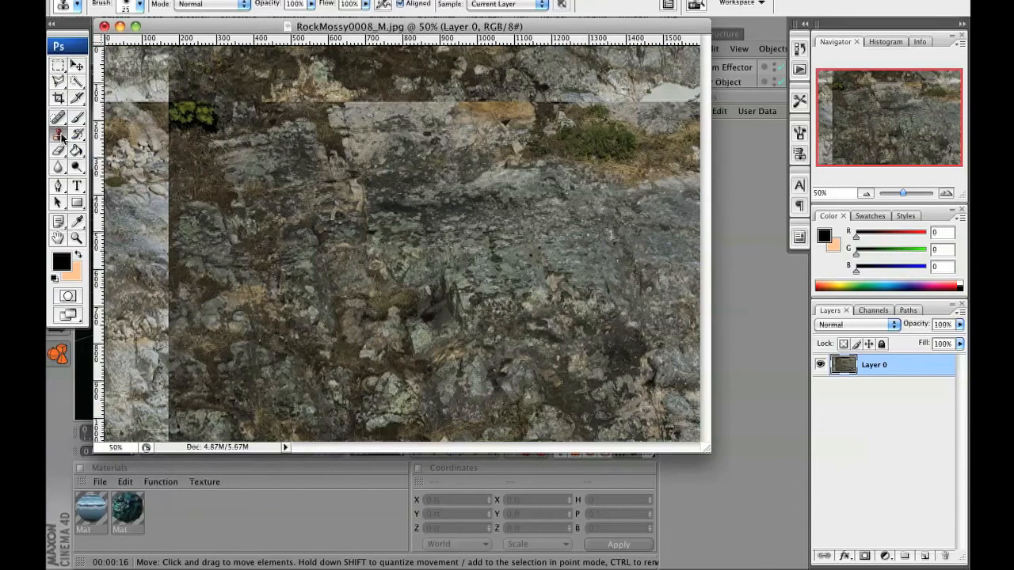
Begin cloning rock detail over the exposed seams near the top-left.
click(129, 4)
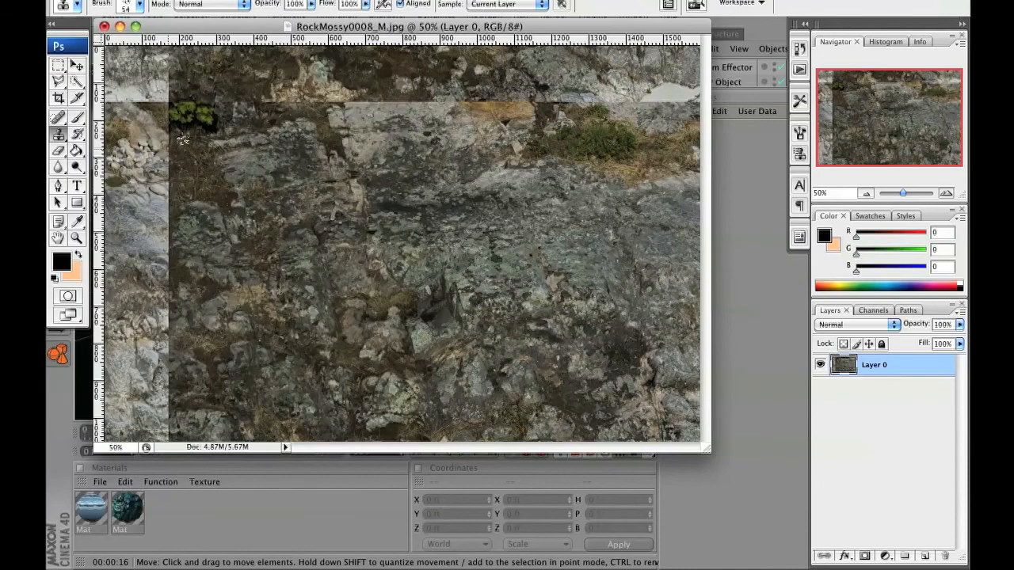
mouse_move(208, 155)
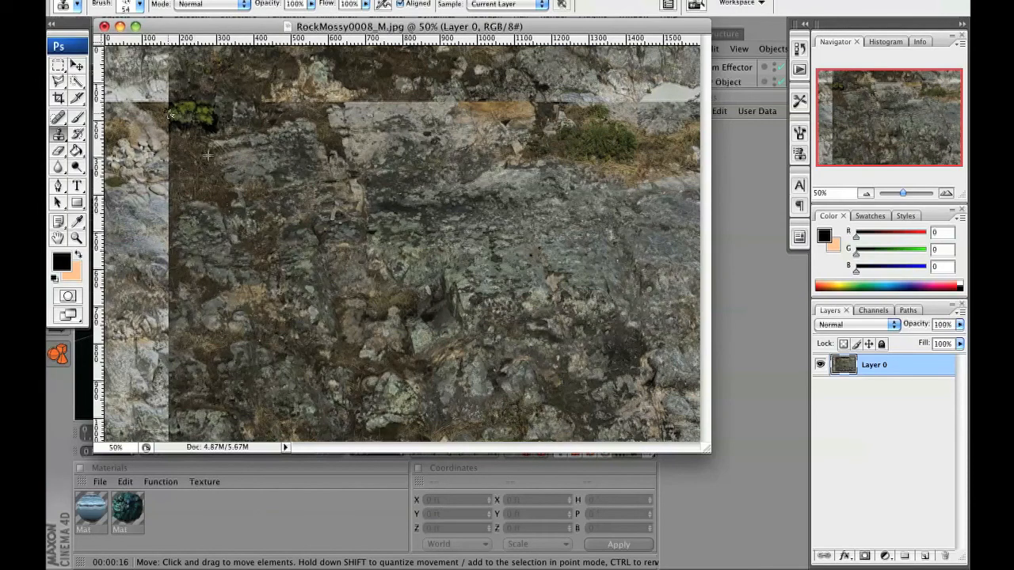